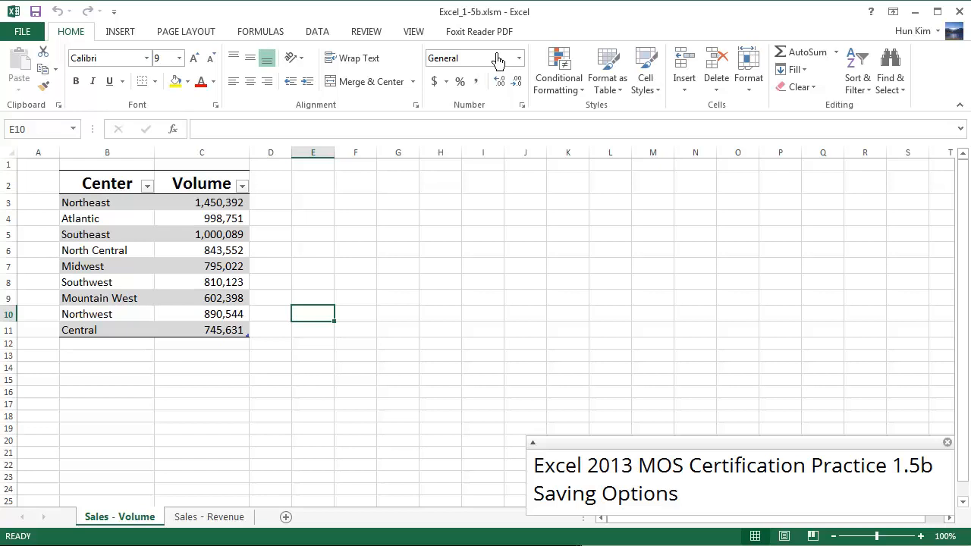
mouse_move(497, 32)
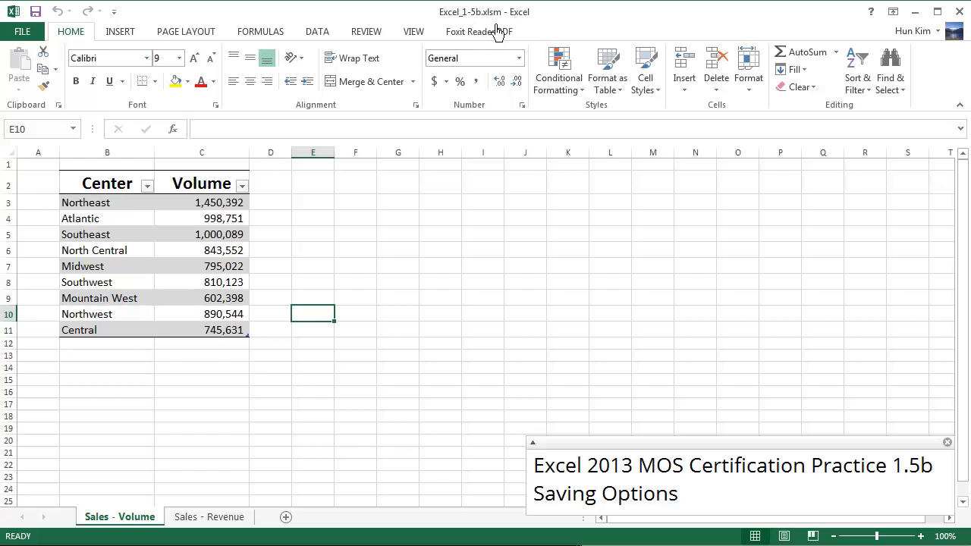
mouse_move(501, 31)
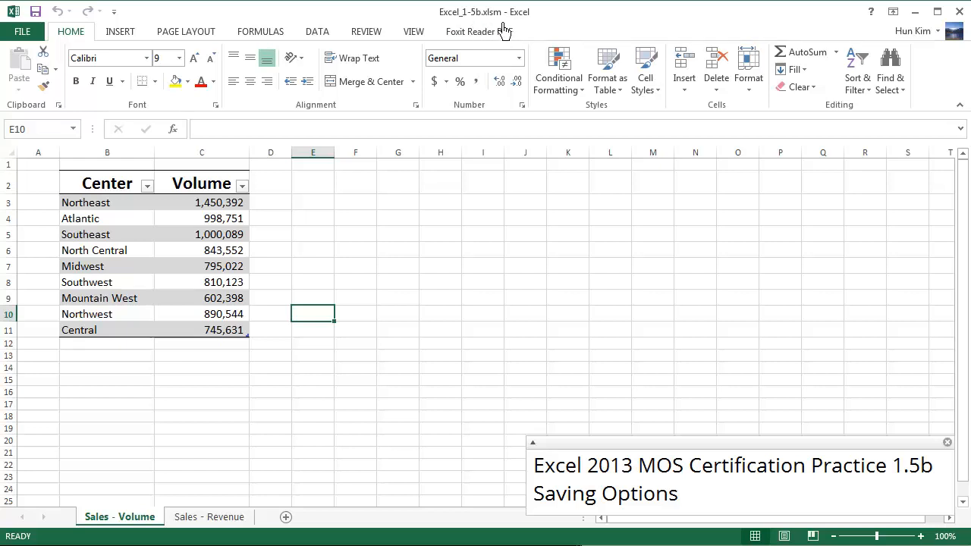
mouse_move(473, 47)
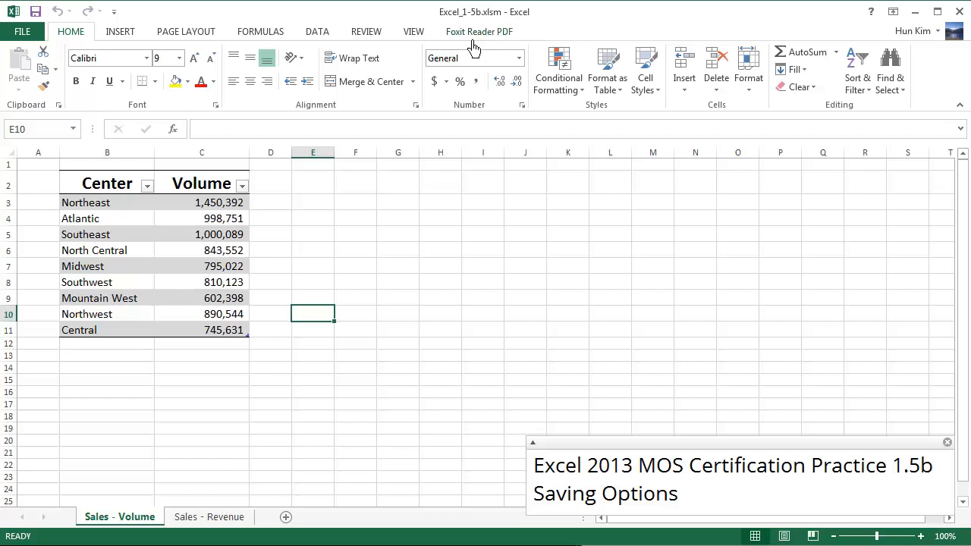
mouse_move(23, 32)
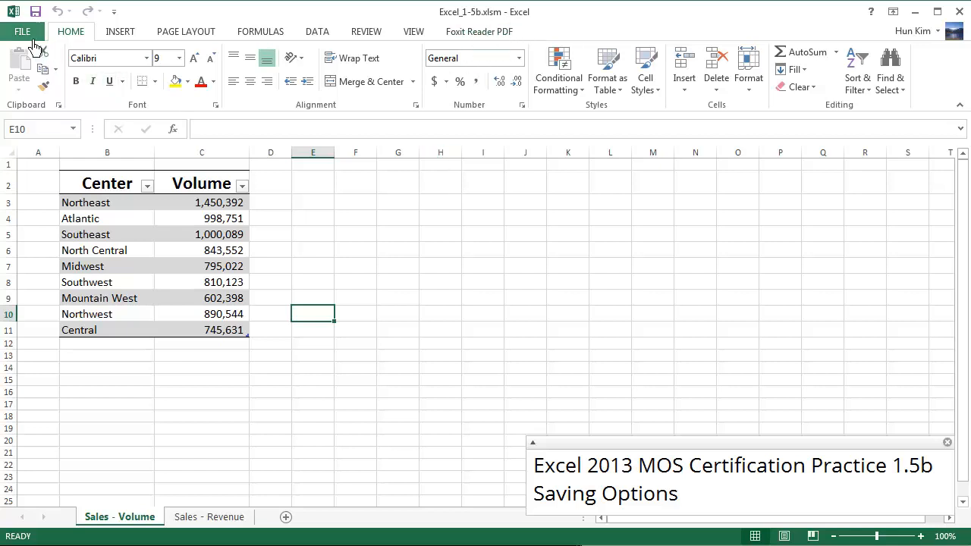
Step: Start Save As for the workbook and expand the Save as type format list
left_click(23, 31)
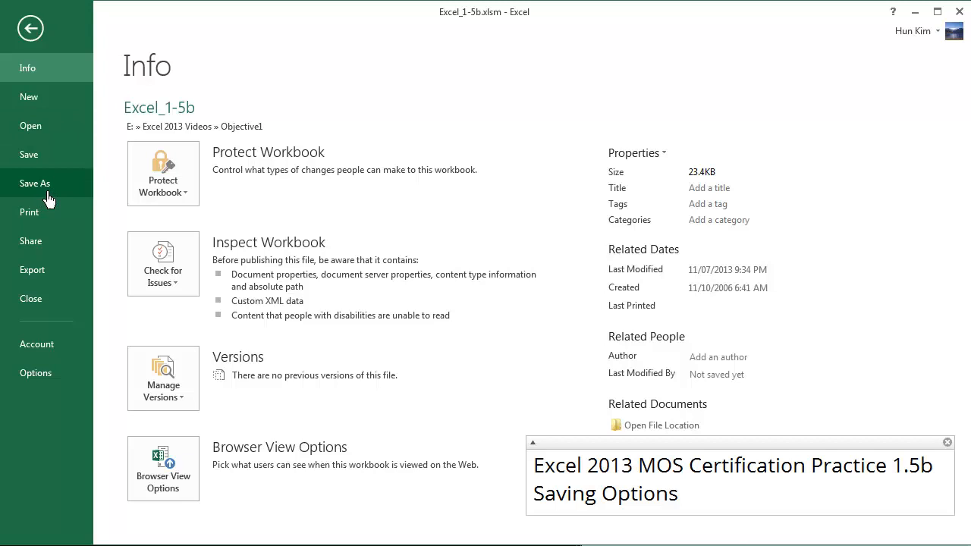
left_click(35, 182)
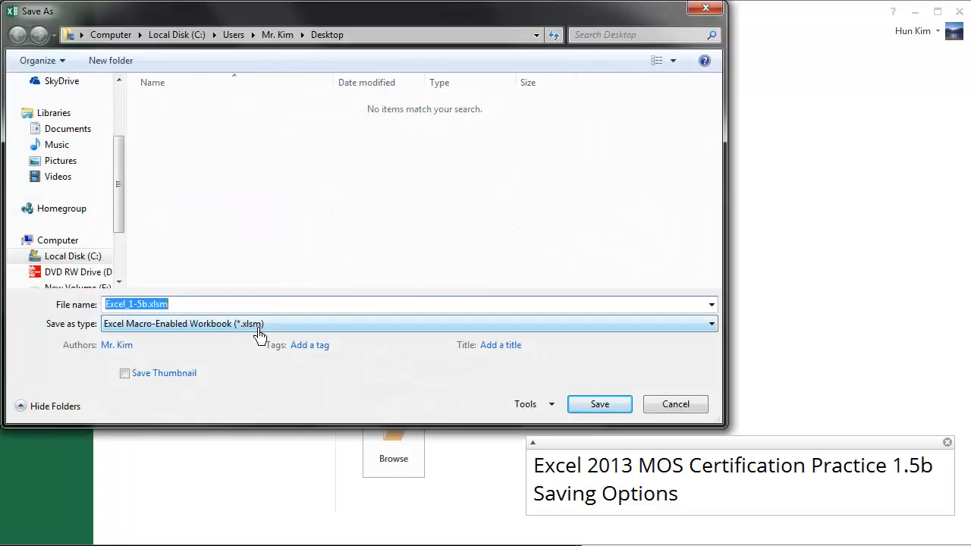
left_click(410, 325)
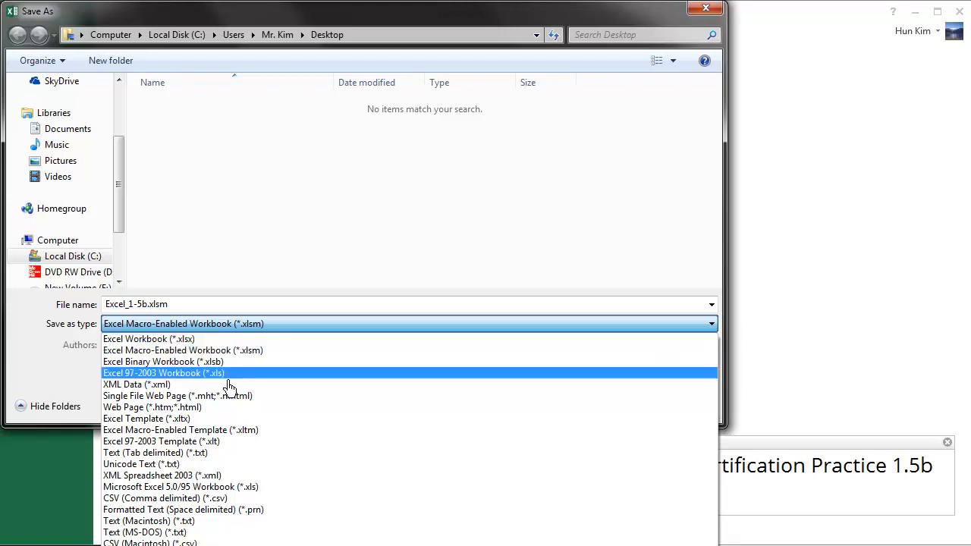
mouse_move(182, 431)
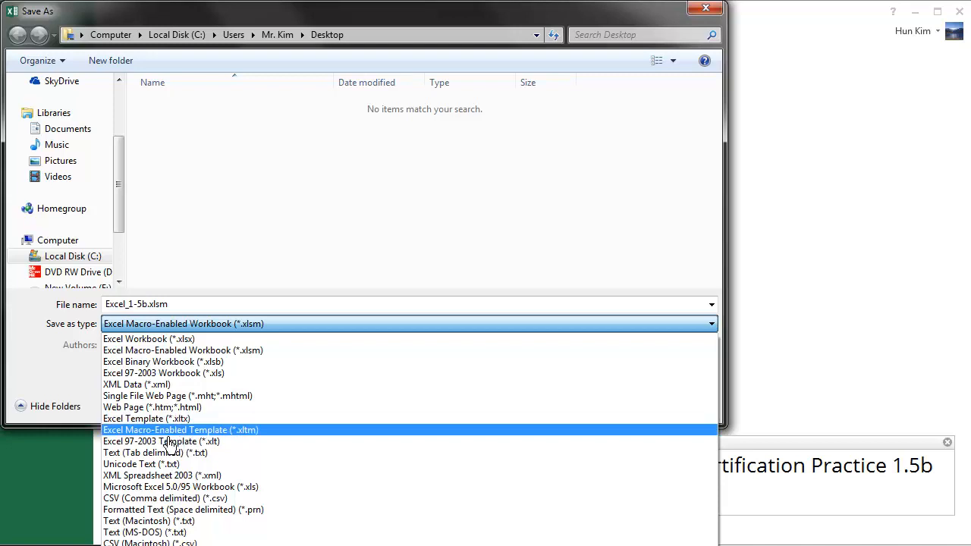
mouse_move(167, 446)
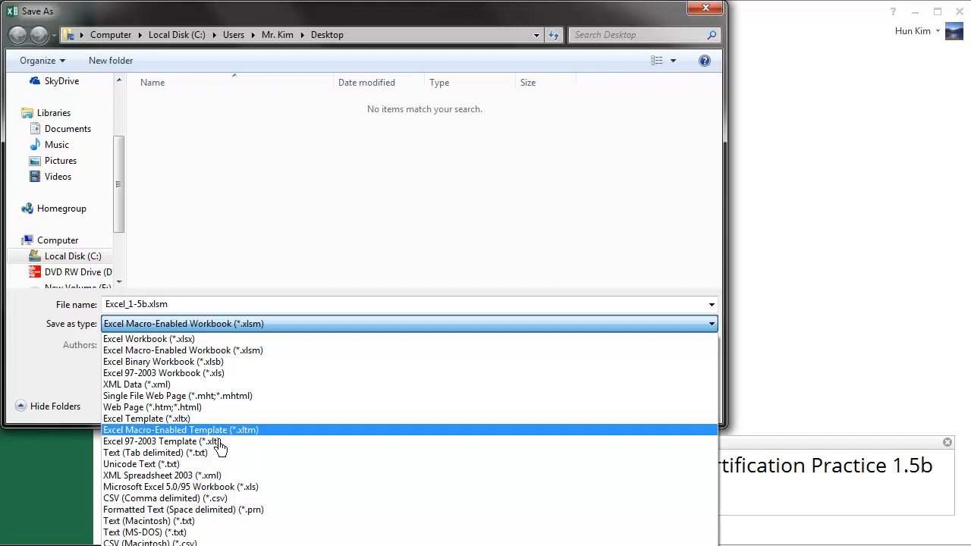
mouse_move(224, 447)
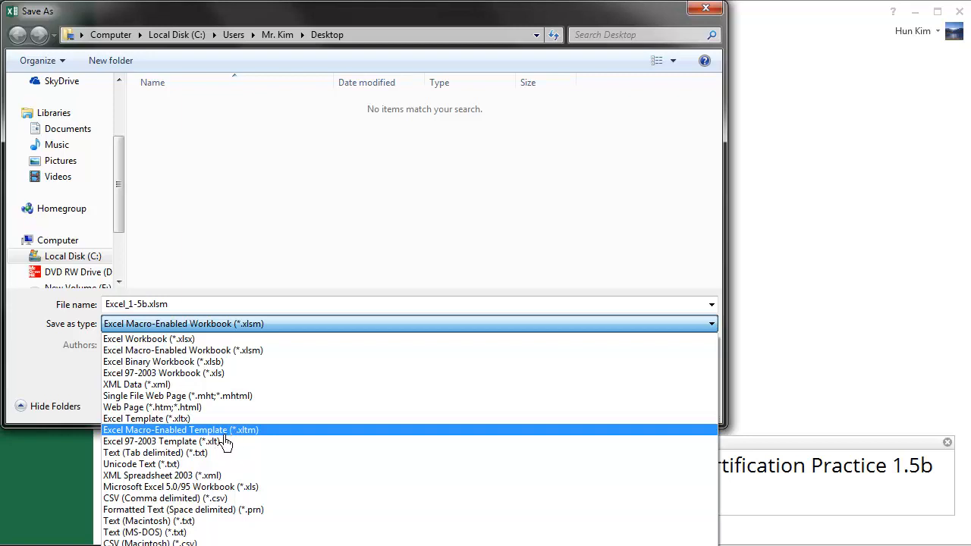
Step: Save as Excel Macro-Enabled Template MOS-Macro.xltm, replacing the existing template
left_click(180, 431)
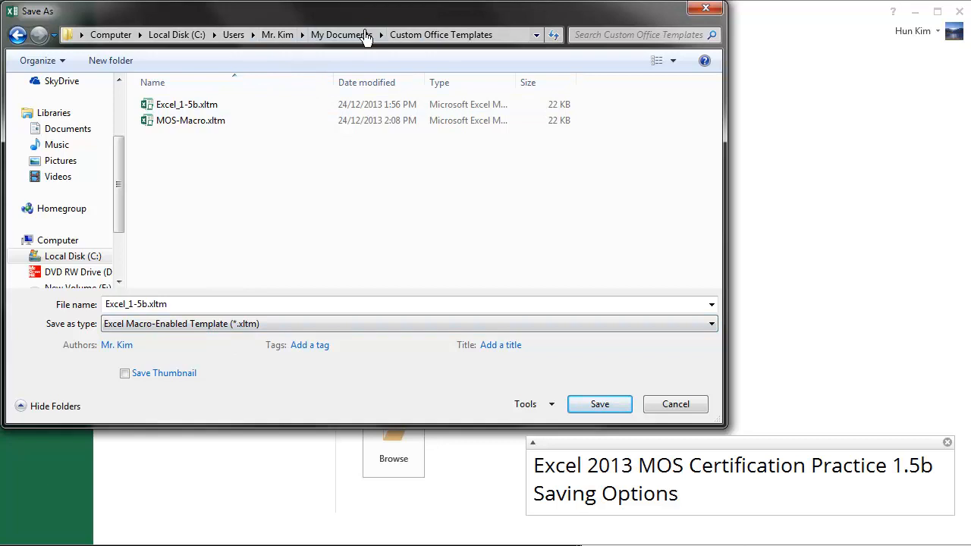
mouse_move(440, 35)
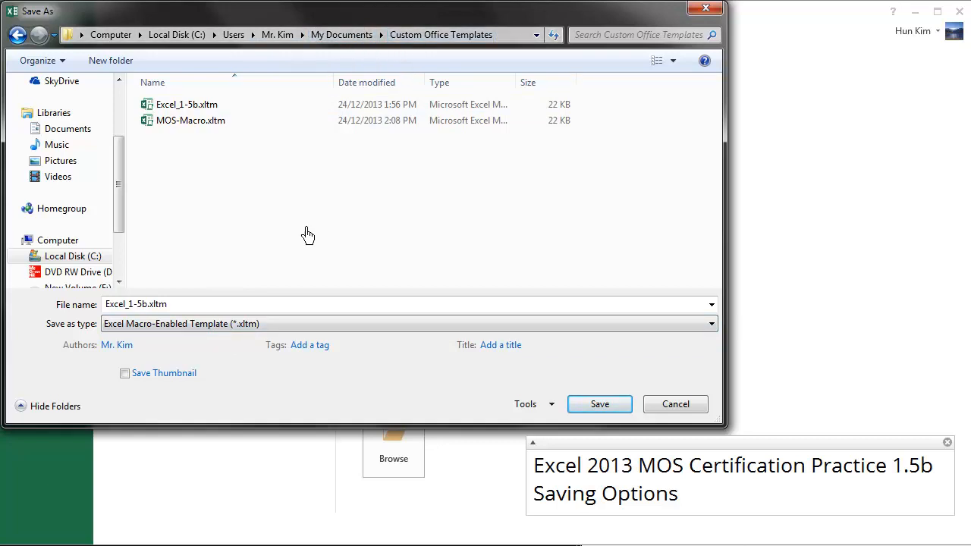
left_click(192, 119)
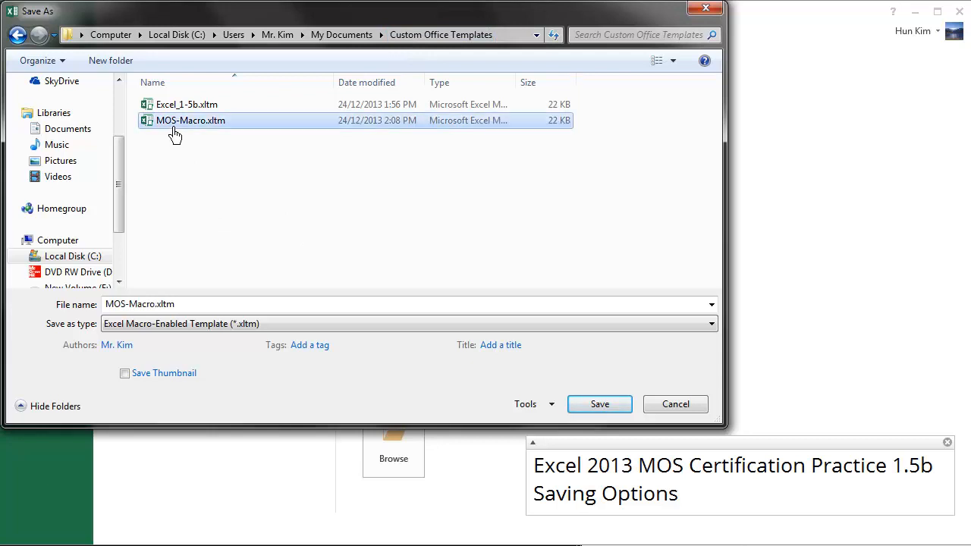
mouse_move(183, 218)
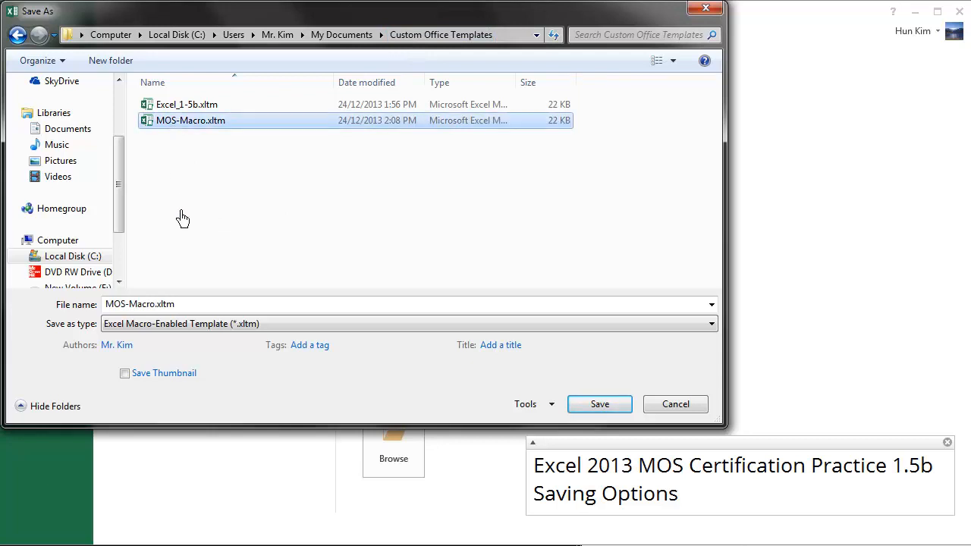
mouse_move(599, 403)
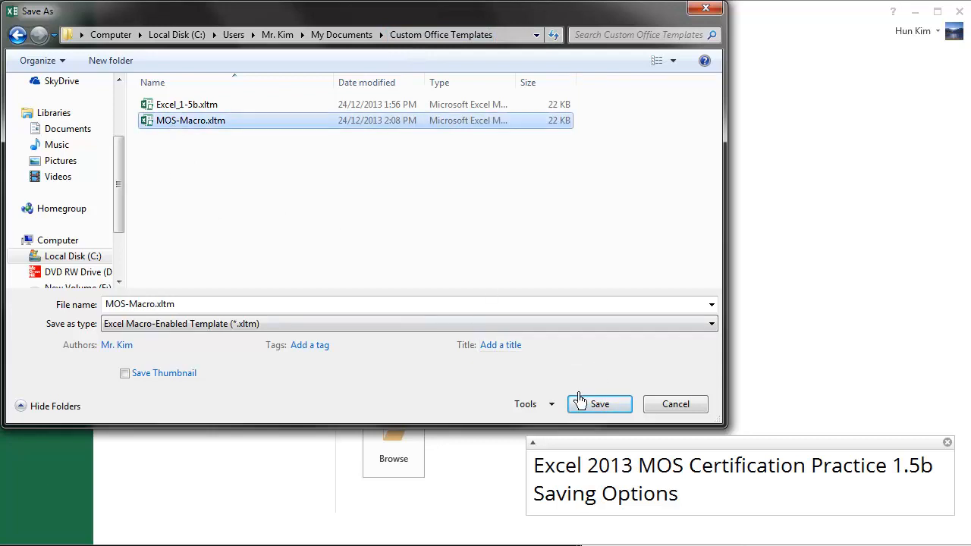
left_click(600, 403)
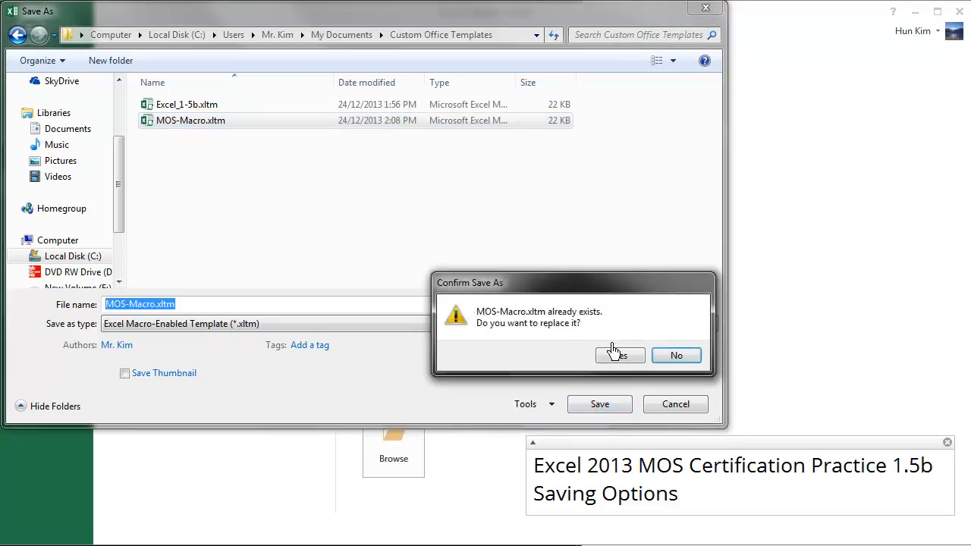
left_click(619, 355)
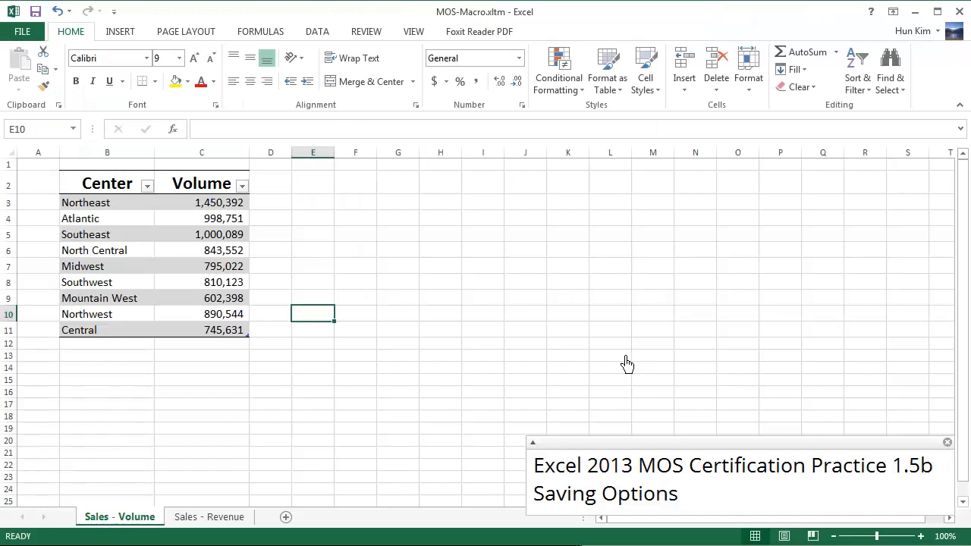
mouse_move(295, 222)
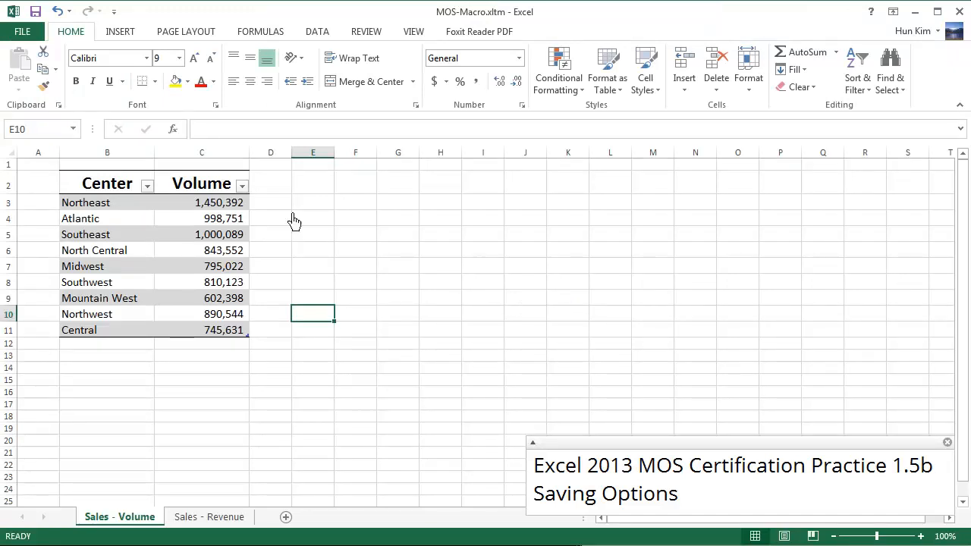
Step: Close the MOS-Macro.xltm workbook, leaving Excel with nothing open
left_click(21, 30)
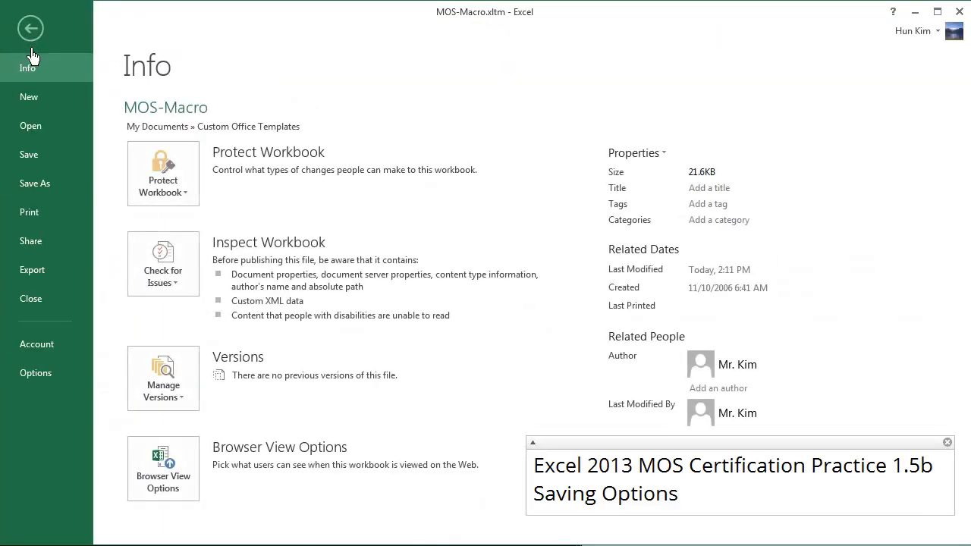
left_click(31, 27)
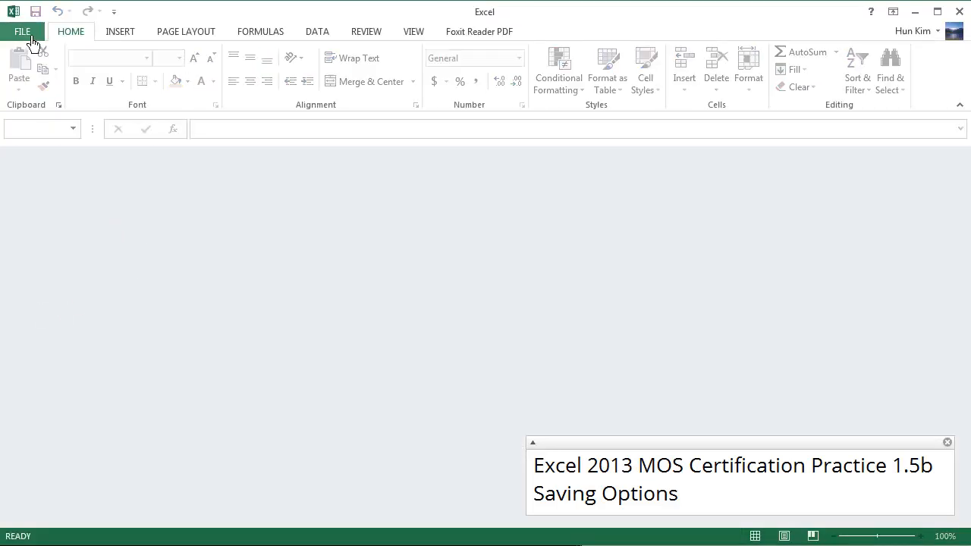
Step: Show the PERSONAL templates on the New page, listing MOS-Macro and the others
left_click(21, 30)
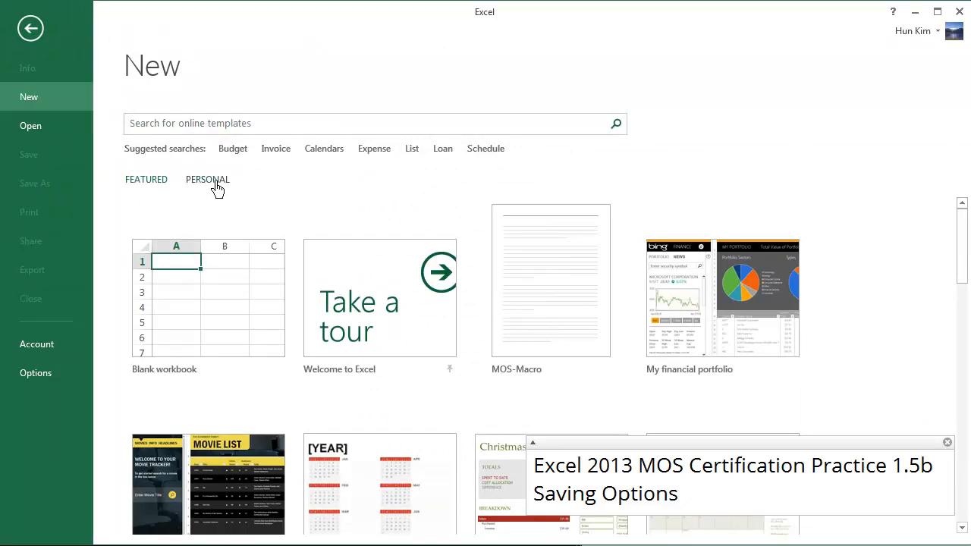
left_click(207, 180)
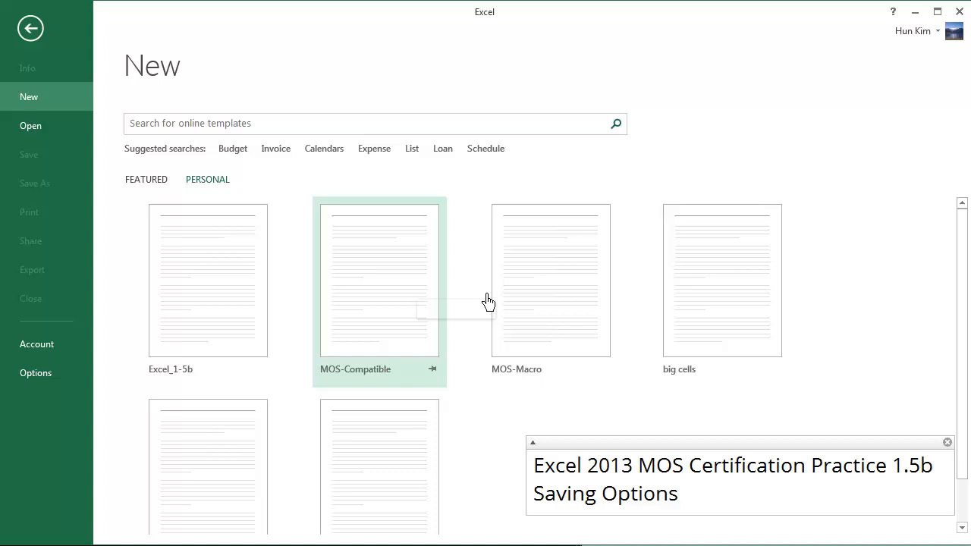
mouse_move(552, 274)
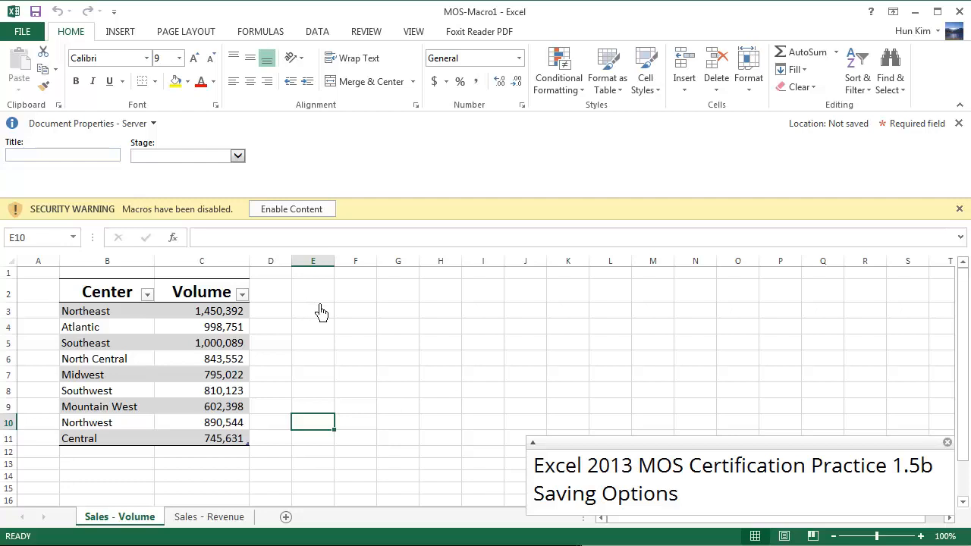
mouse_move(100, 217)
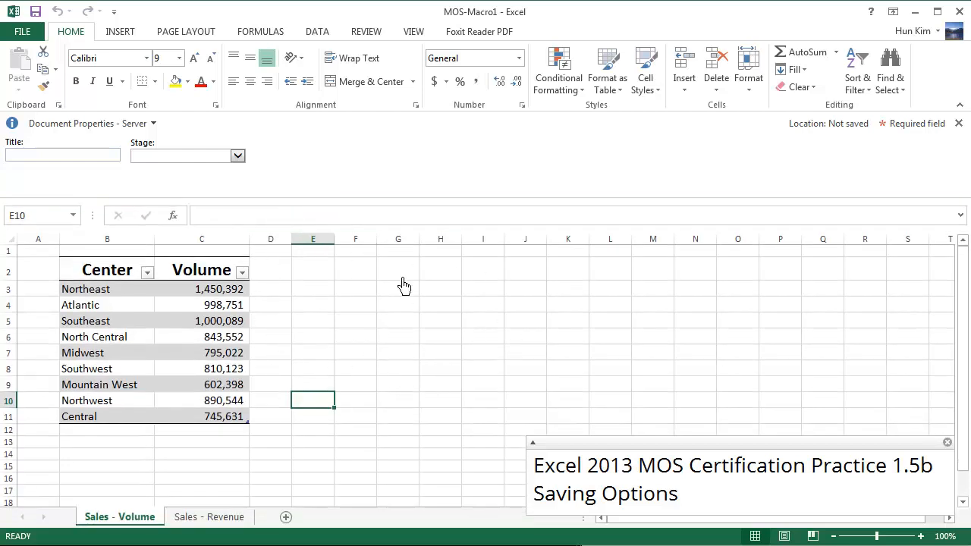
mouse_move(367, 331)
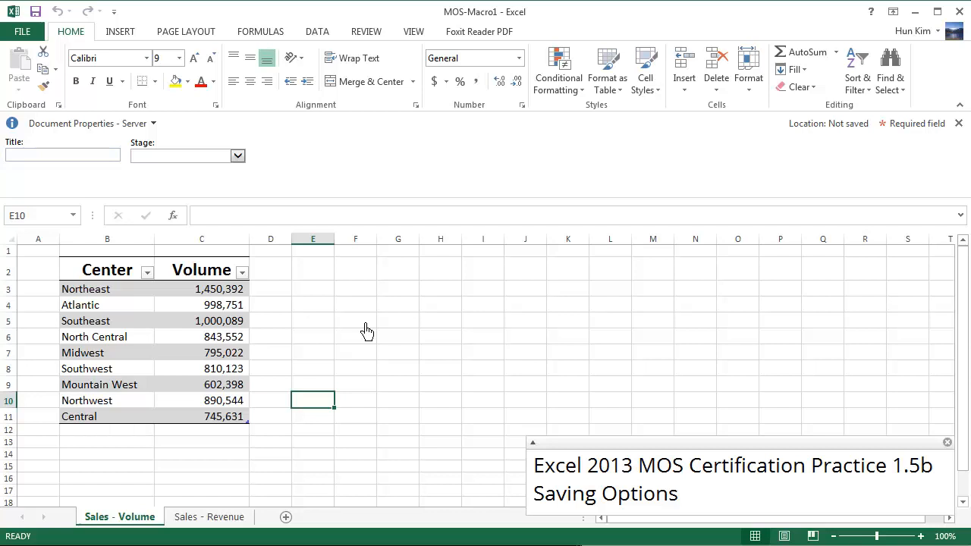
mouse_move(416, 250)
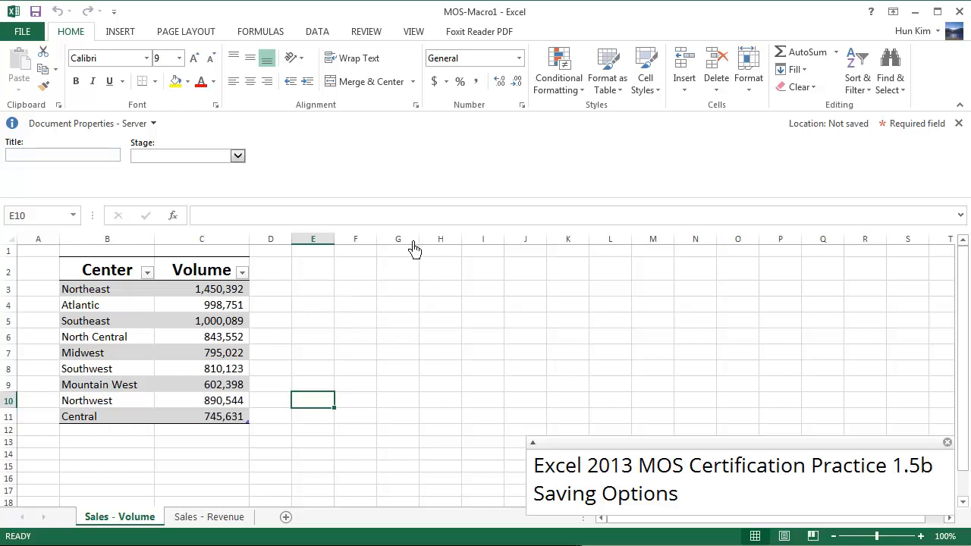
mouse_move(389, 296)
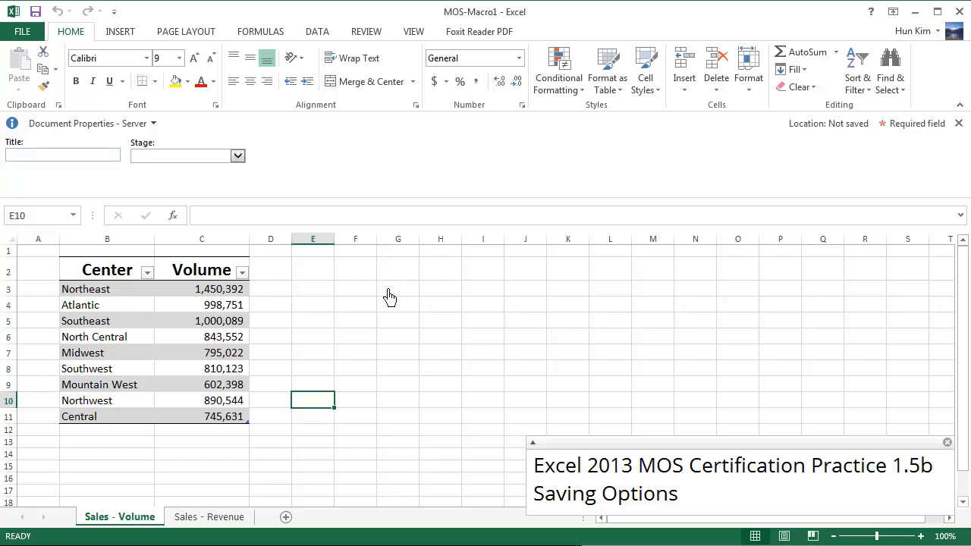
mouse_move(379, 296)
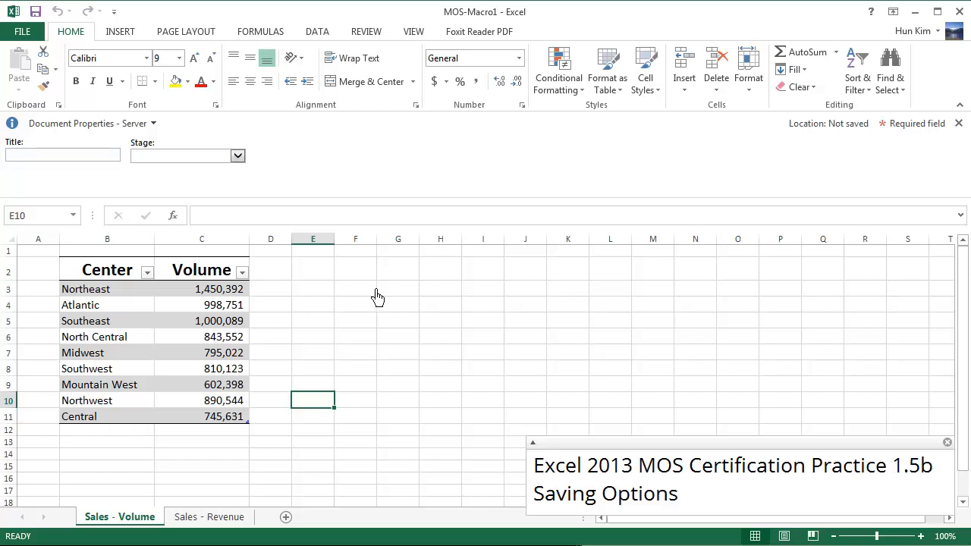
mouse_move(503, 332)
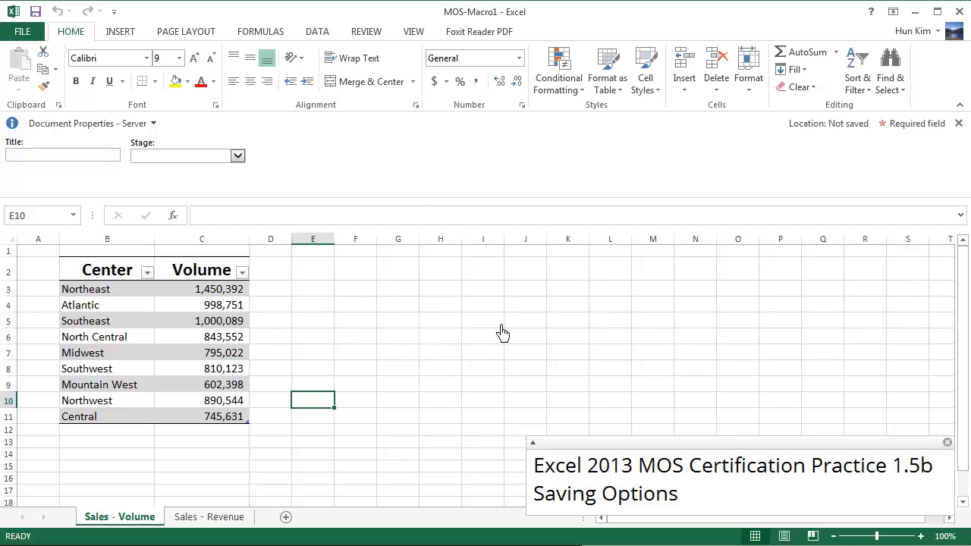
mouse_move(482, 400)
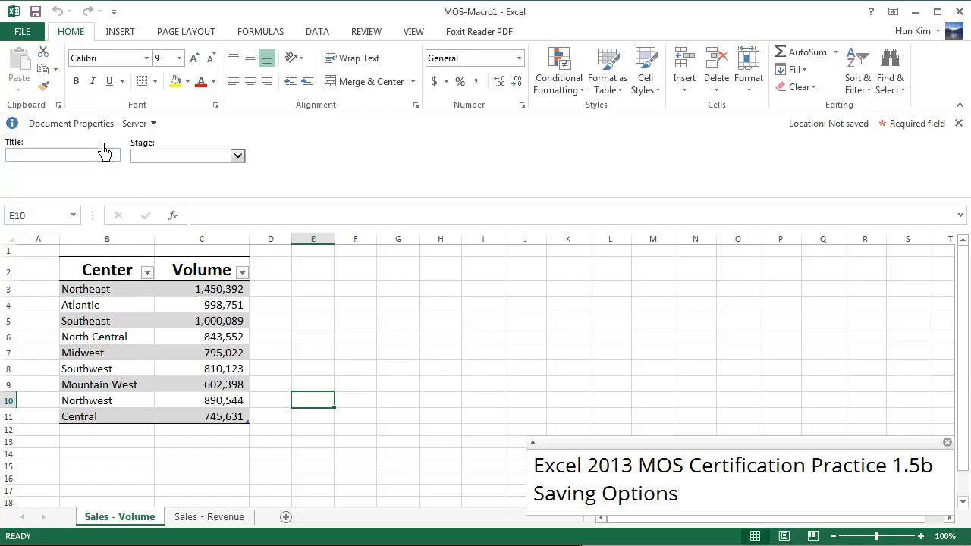
Step: Start saving MOS-Macro1 under a new name on this computer, in the Desktop folder
left_click(22, 30)
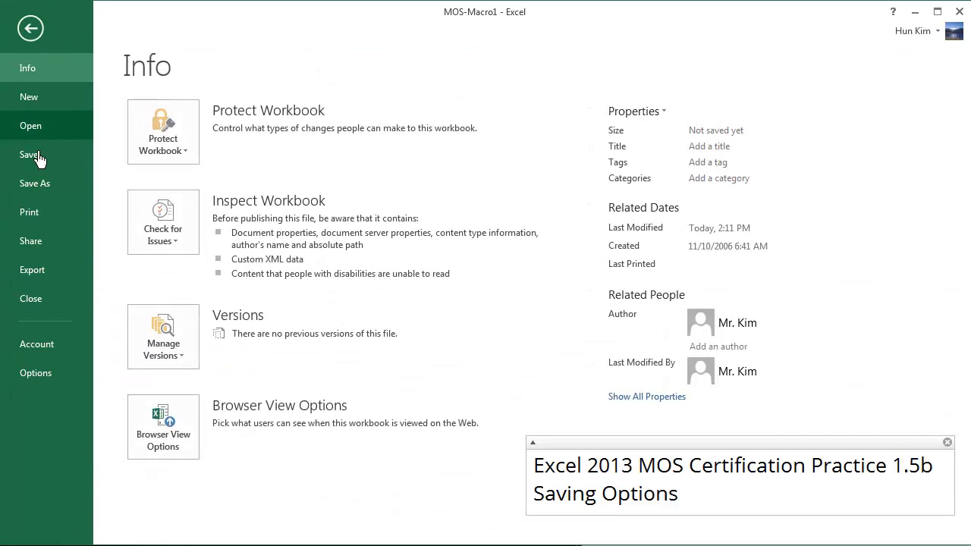
left_click(35, 182)
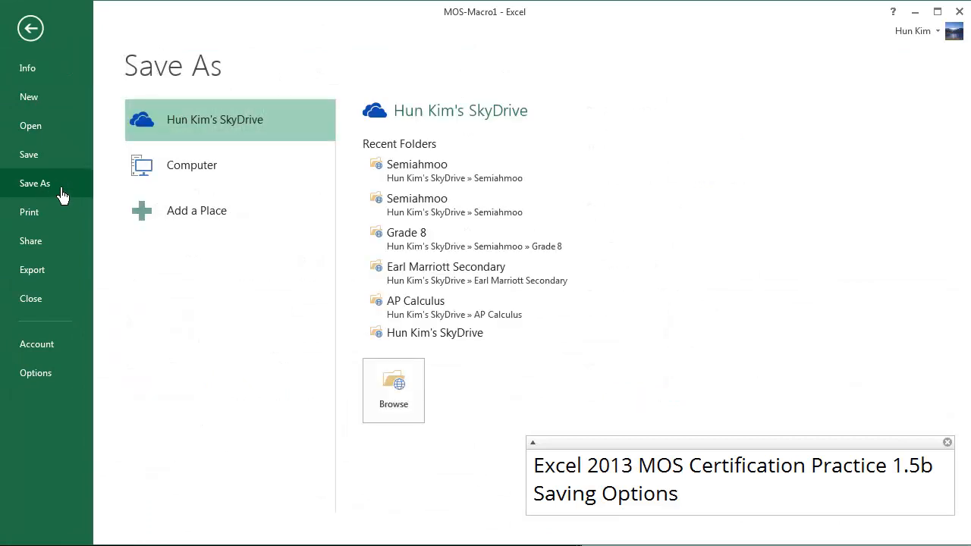
mouse_move(188, 179)
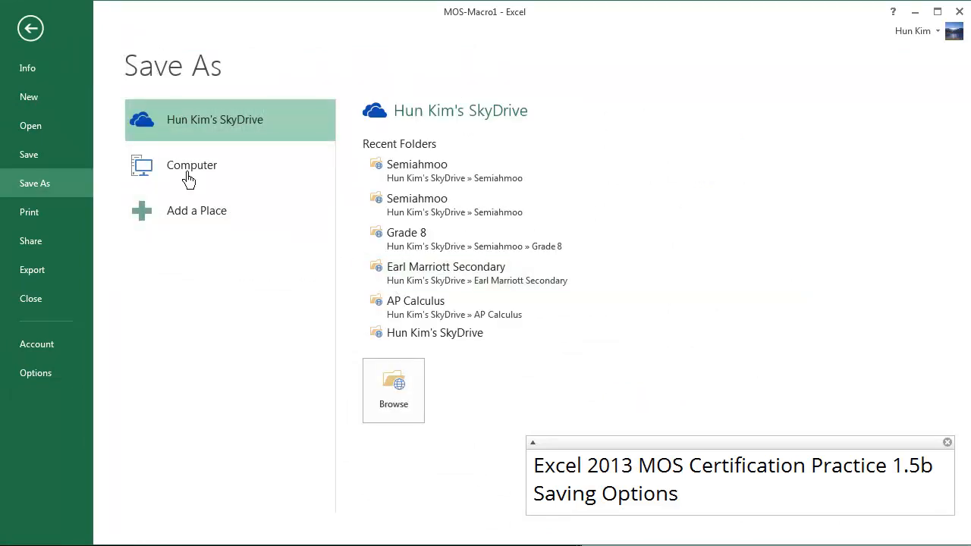
left_click(192, 164)
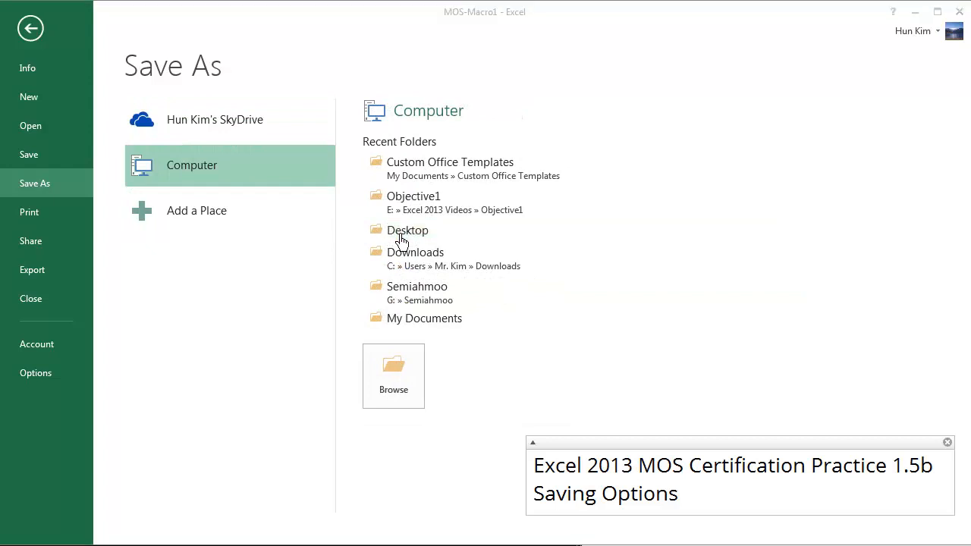
left_click(407, 231)
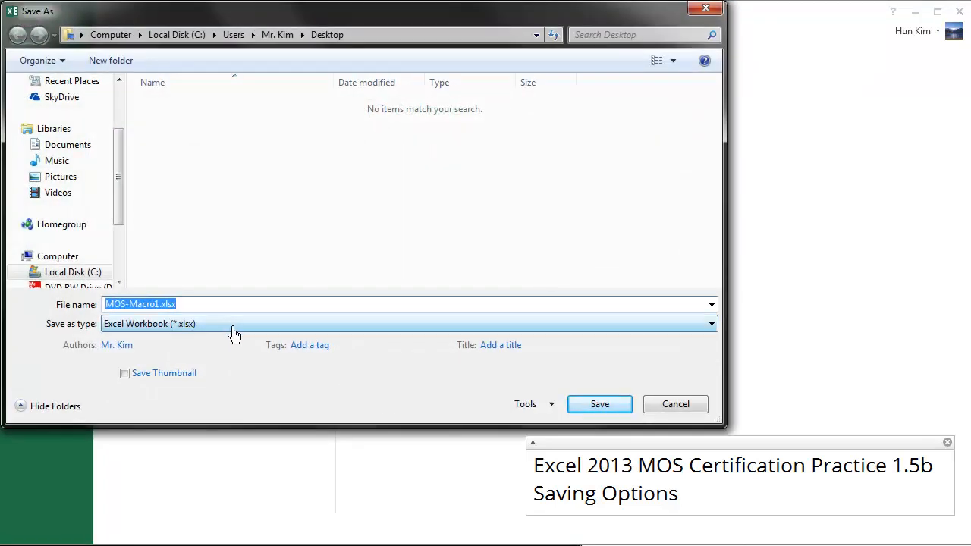
mouse_move(185, 340)
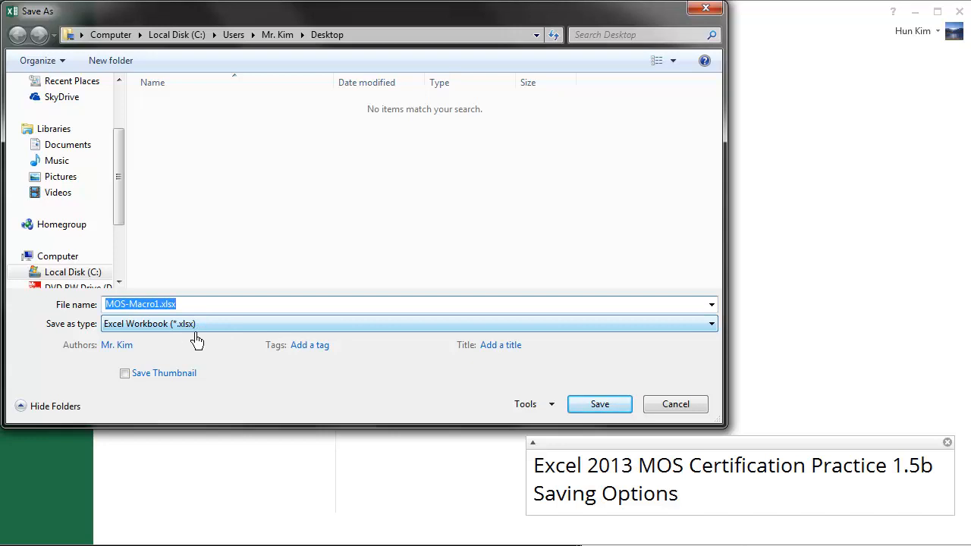
Step: Save to the Desktop as old.xls in Excel 97-2003 Workbook format, continuing past the Compatibility Checker
left_click(407, 323)
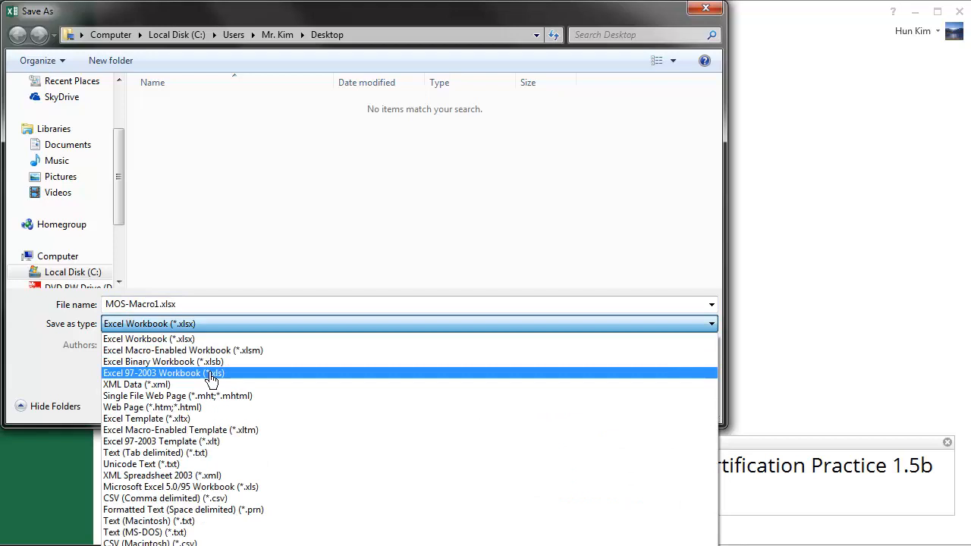
mouse_move(167, 385)
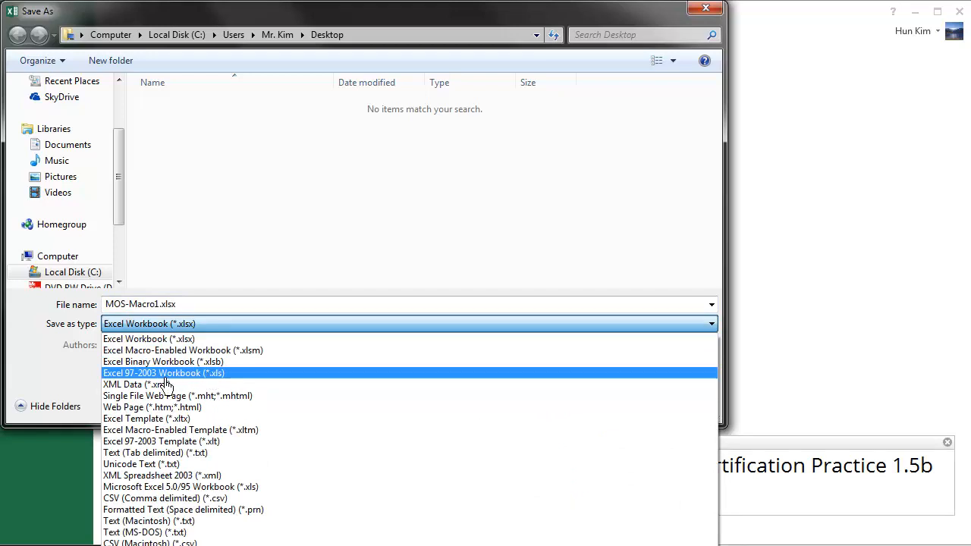
mouse_move(169, 388)
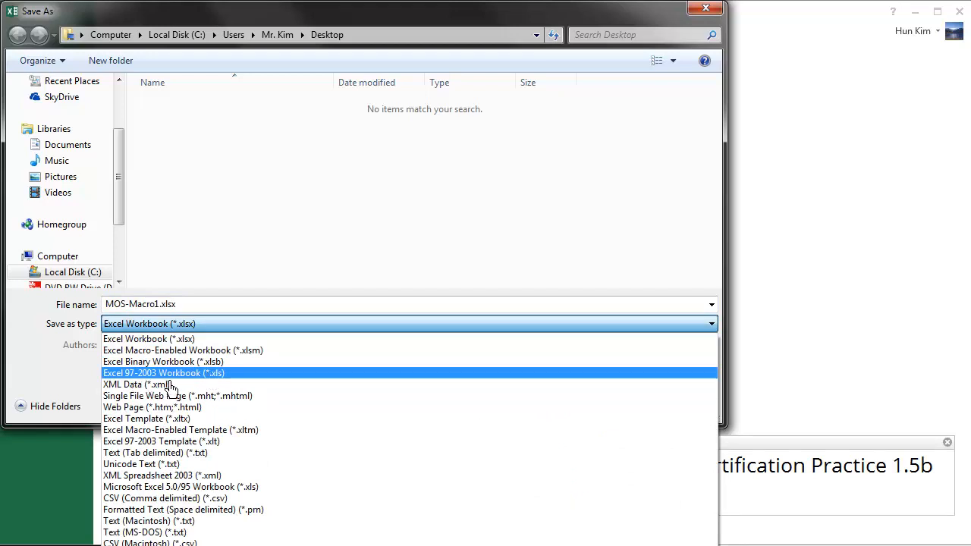
mouse_move(211, 388)
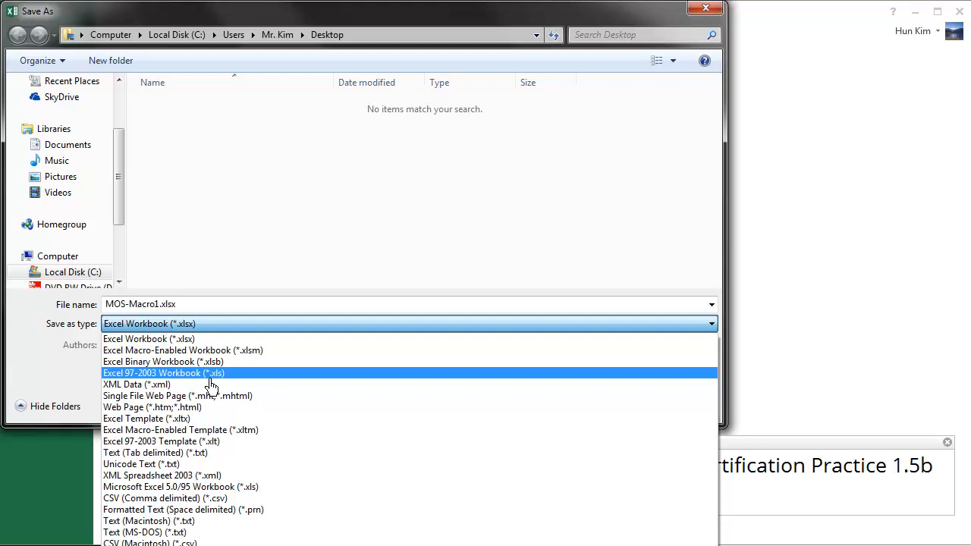
left_click(164, 373)
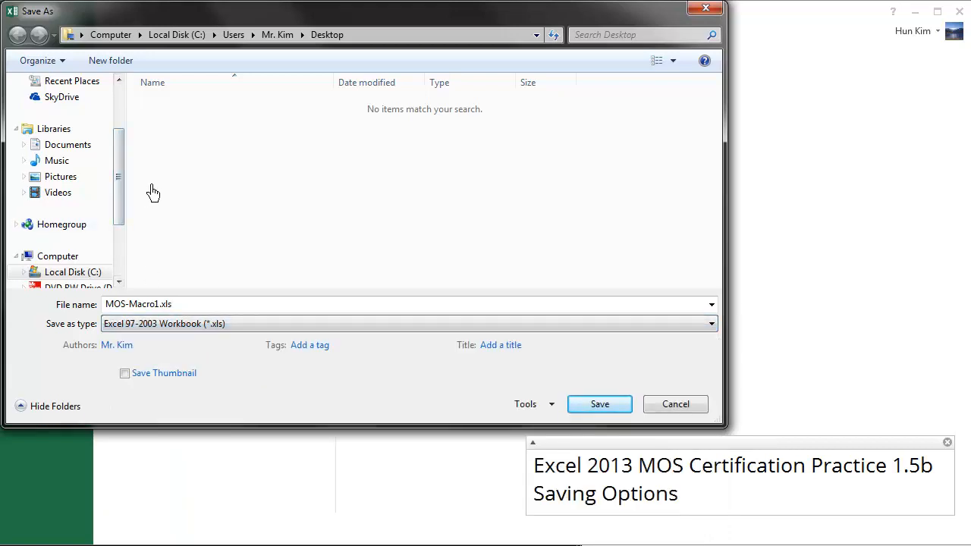
left_click(151, 303)
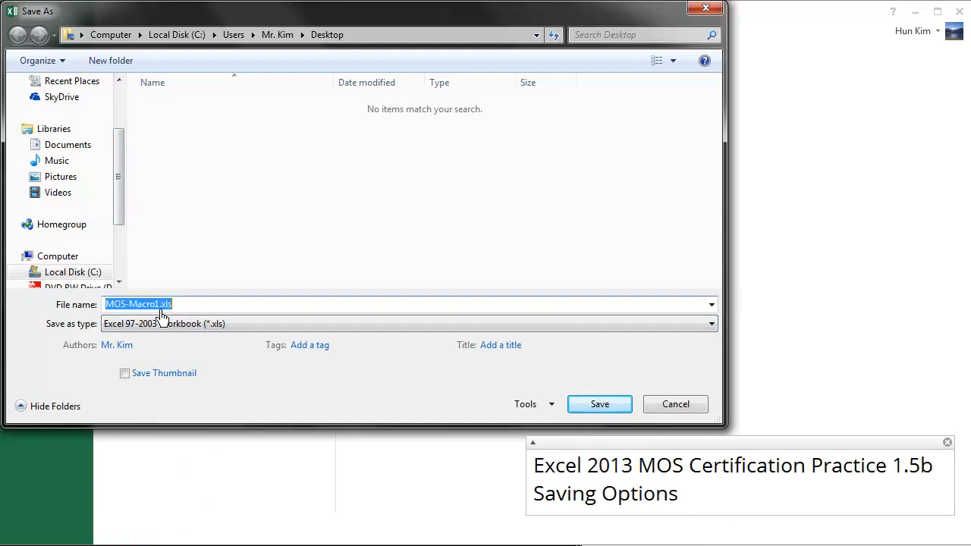
type("old.xls")
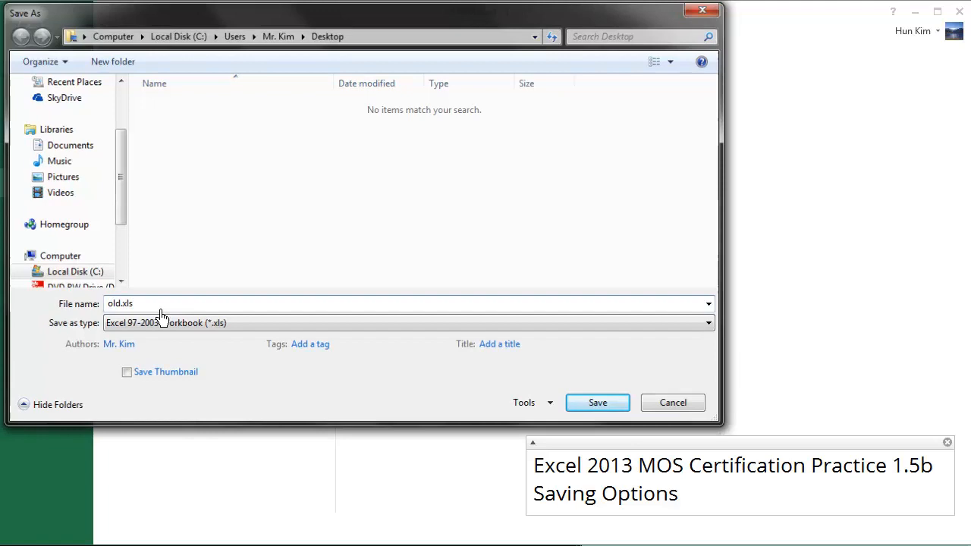
left_click(598, 402)
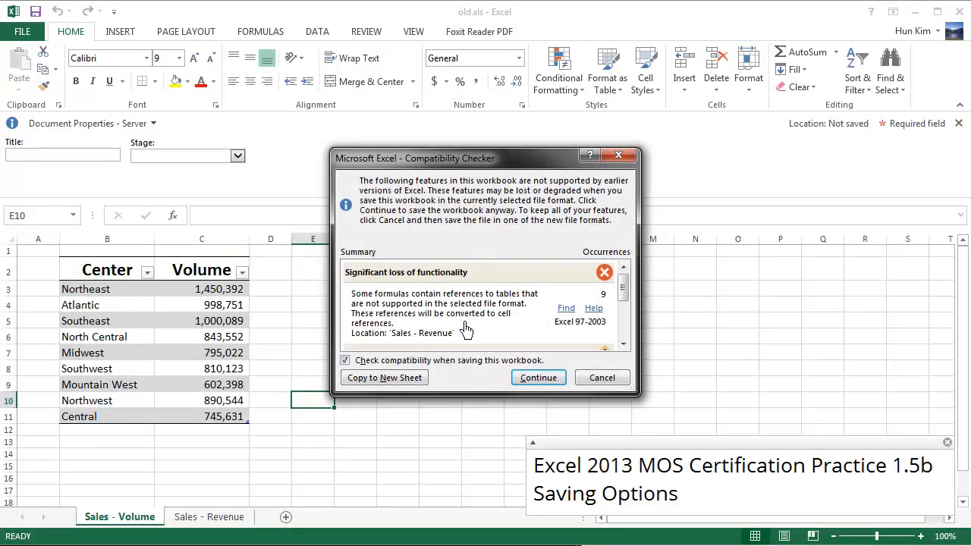
mouse_move(492, 313)
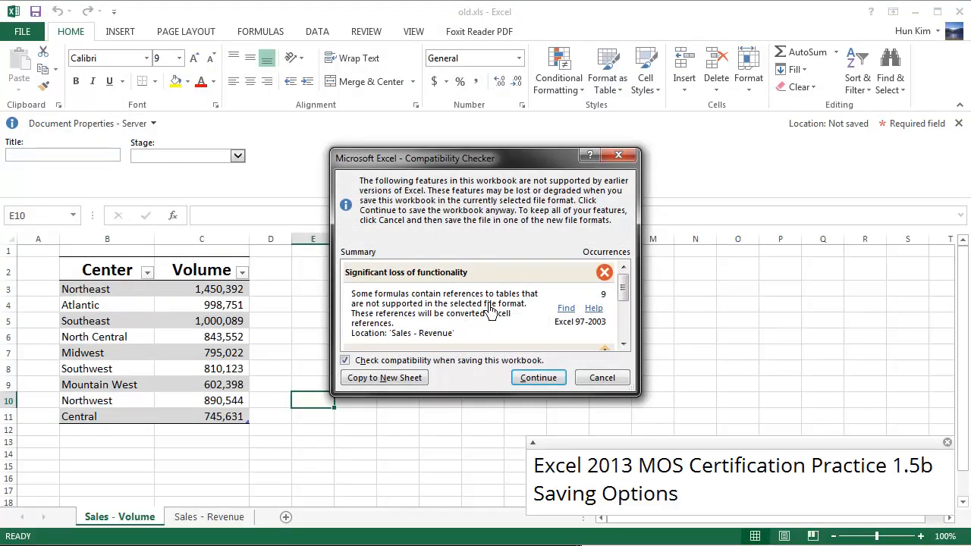
mouse_move(463, 327)
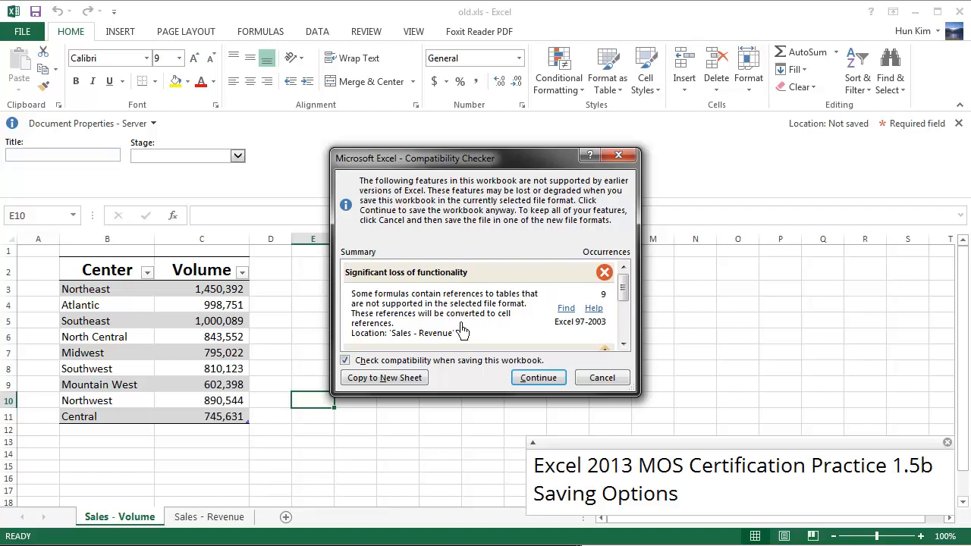
left_click(538, 376)
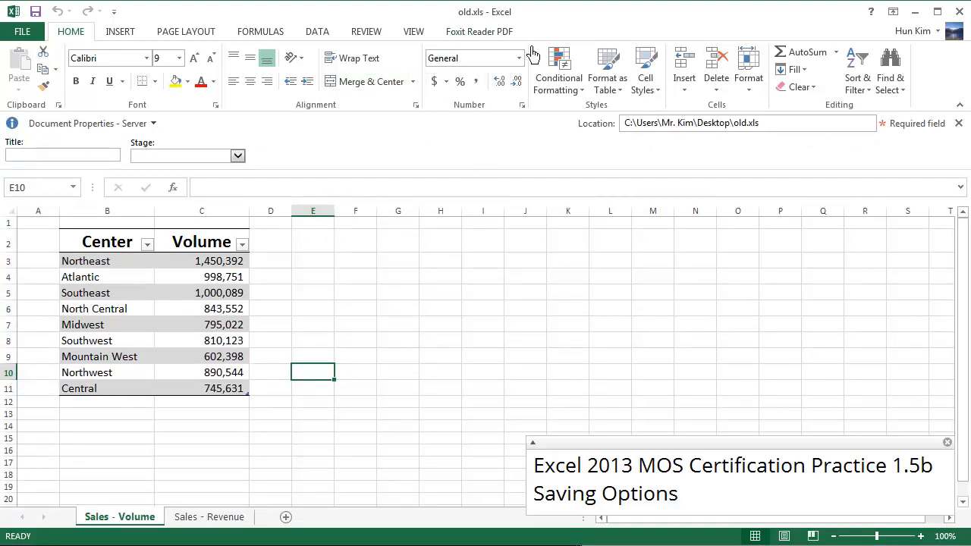
mouse_move(458, 191)
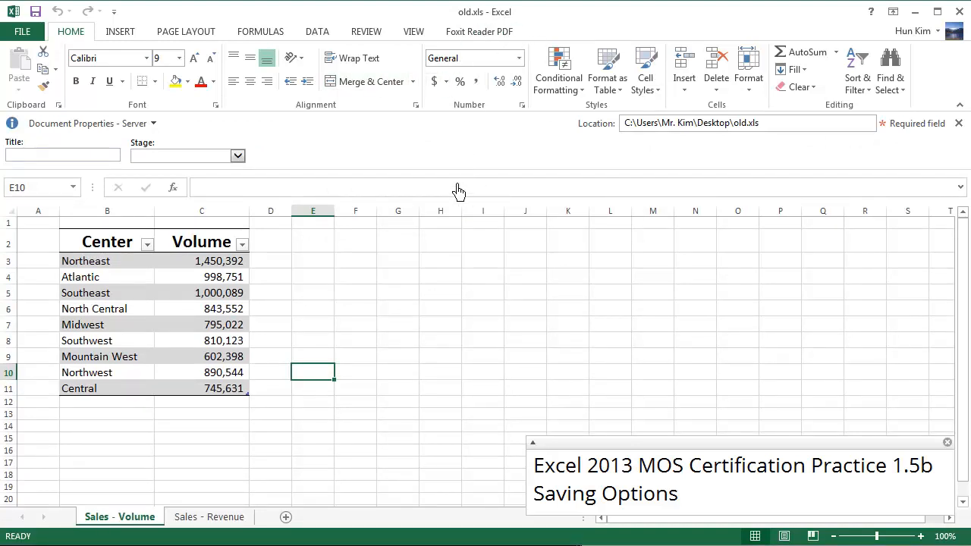
mouse_move(316, 113)
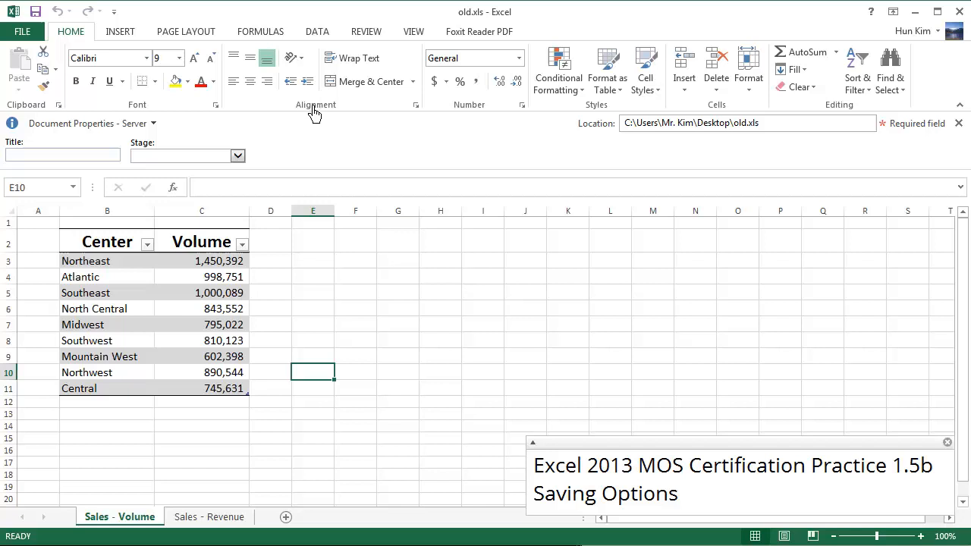
mouse_move(479, 79)
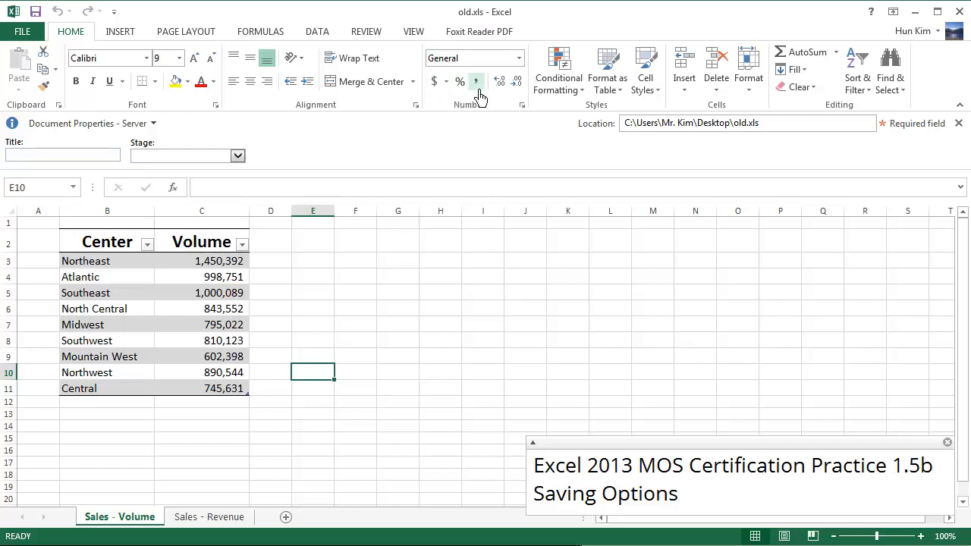
mouse_move(431, 255)
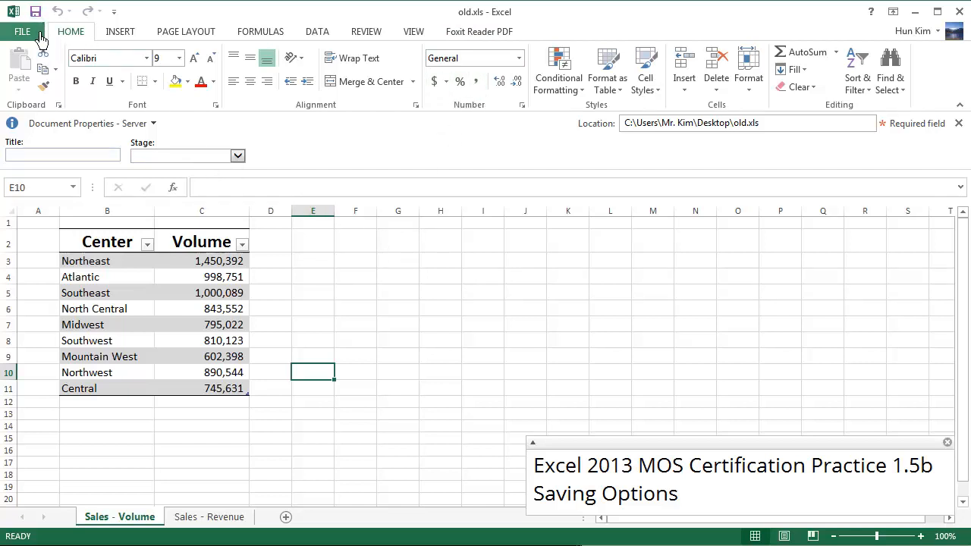
Step: Show the Info page for old.xls, which reports Compatibility Mode
left_click(21, 31)
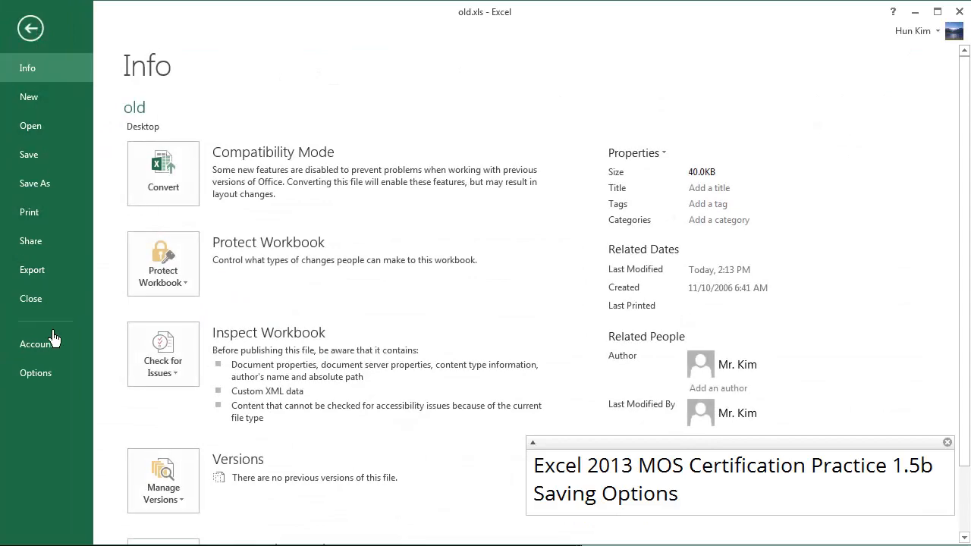
left_click(37, 373)
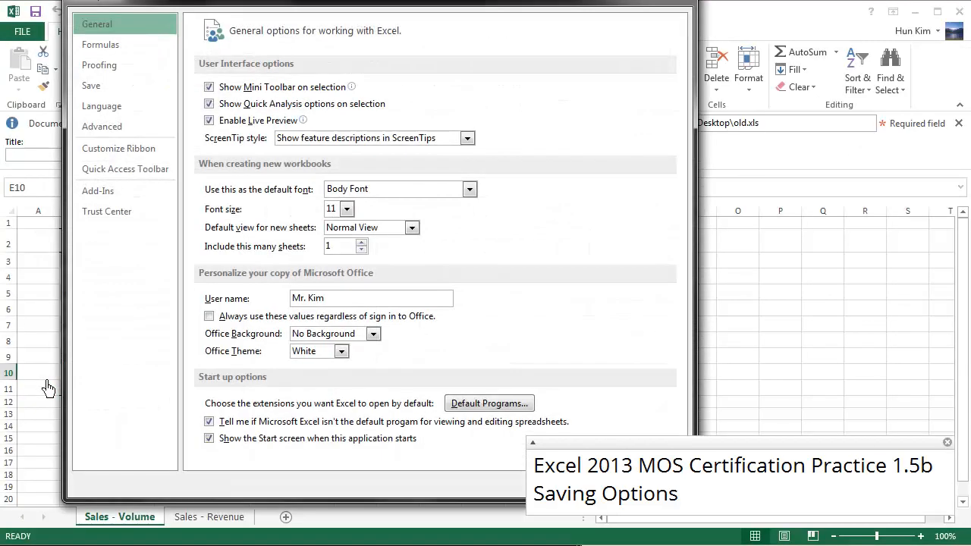
mouse_move(91, 85)
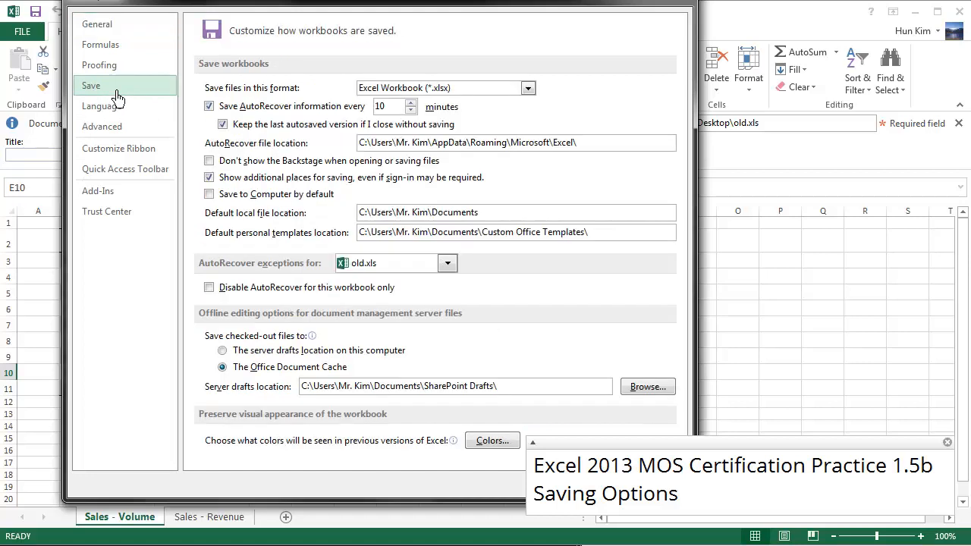
mouse_move(387, 91)
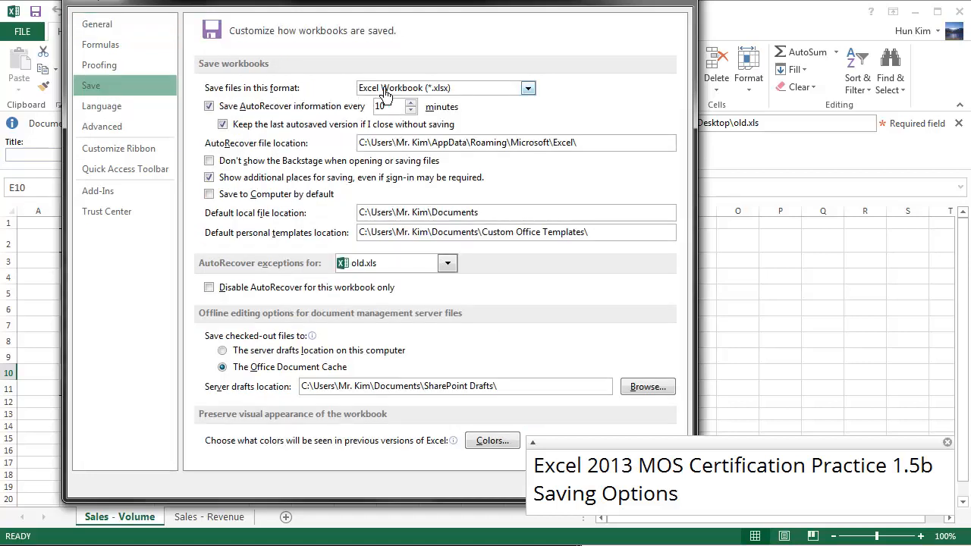
mouse_move(452, 97)
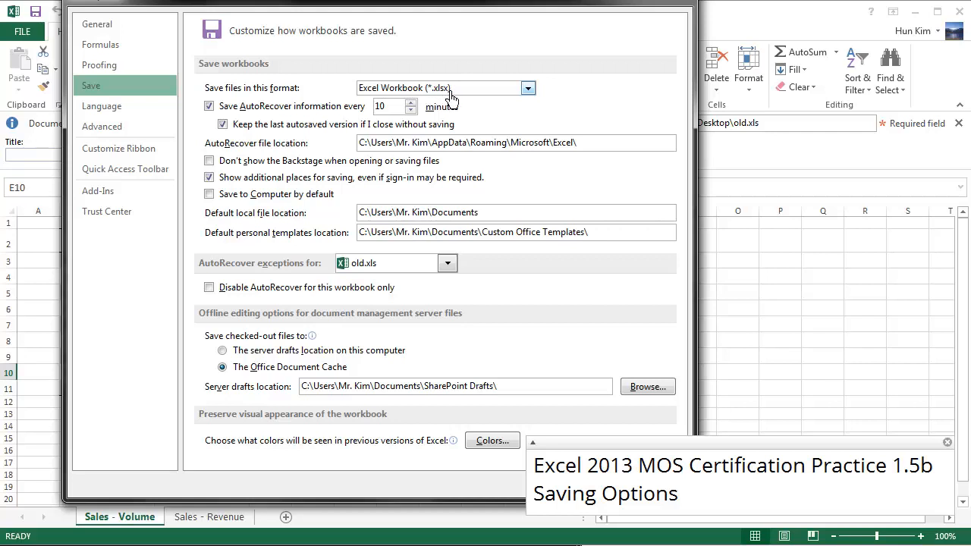
left_click(528, 87)
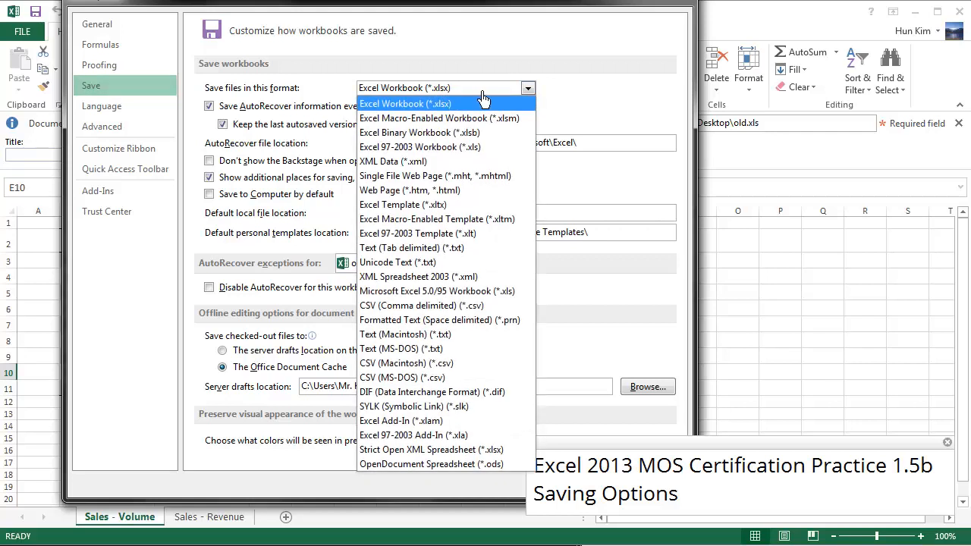
mouse_move(485, 148)
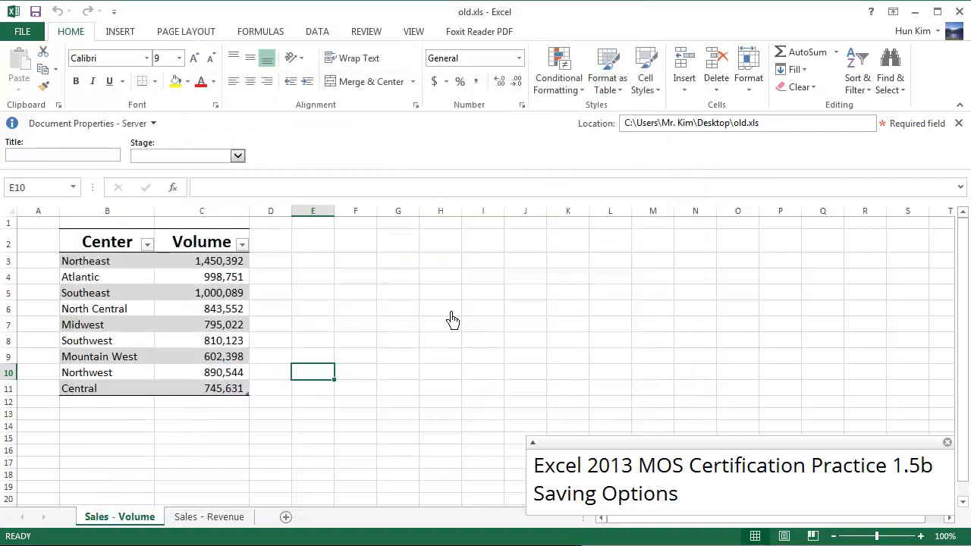
left_click(440, 308)
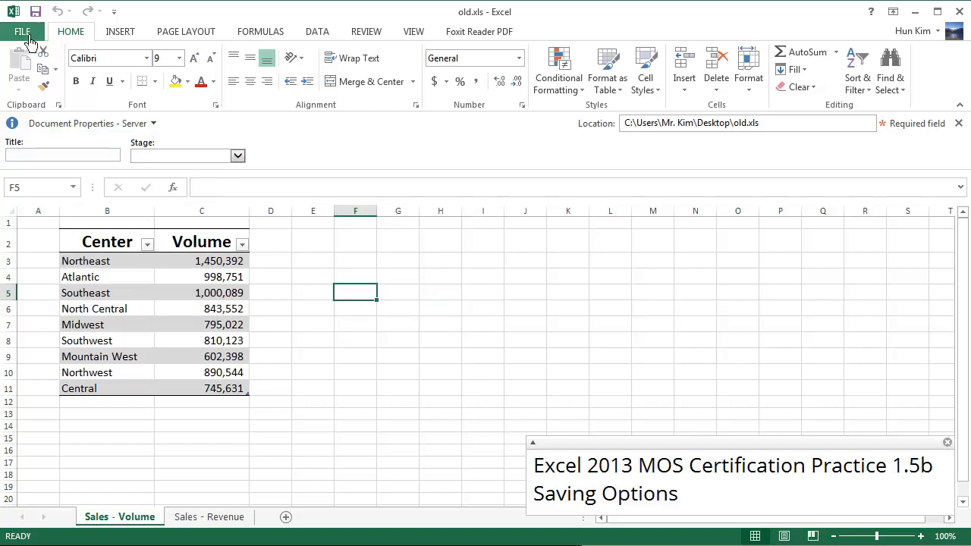
Step: Start saving to this computer with the file name mytemplate
left_click(21, 30)
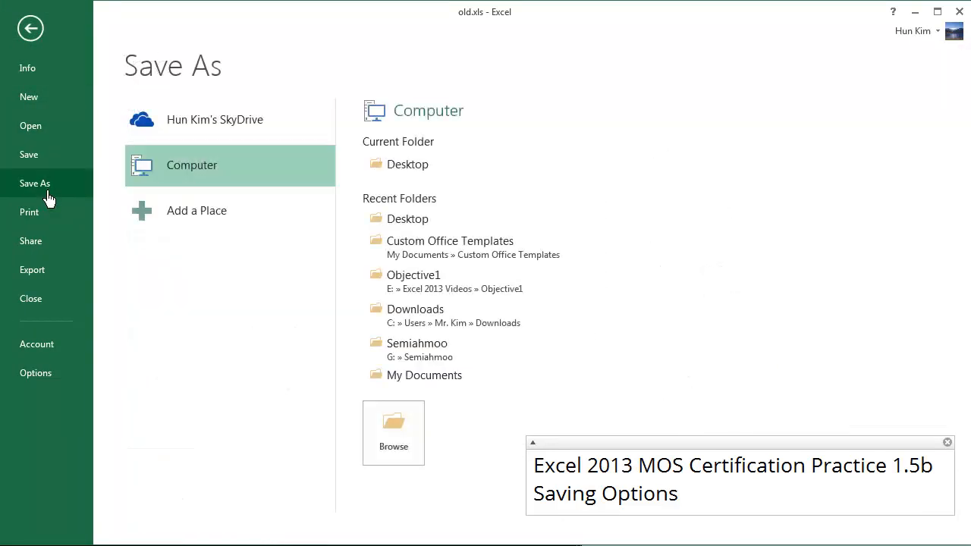
left_click(393, 433)
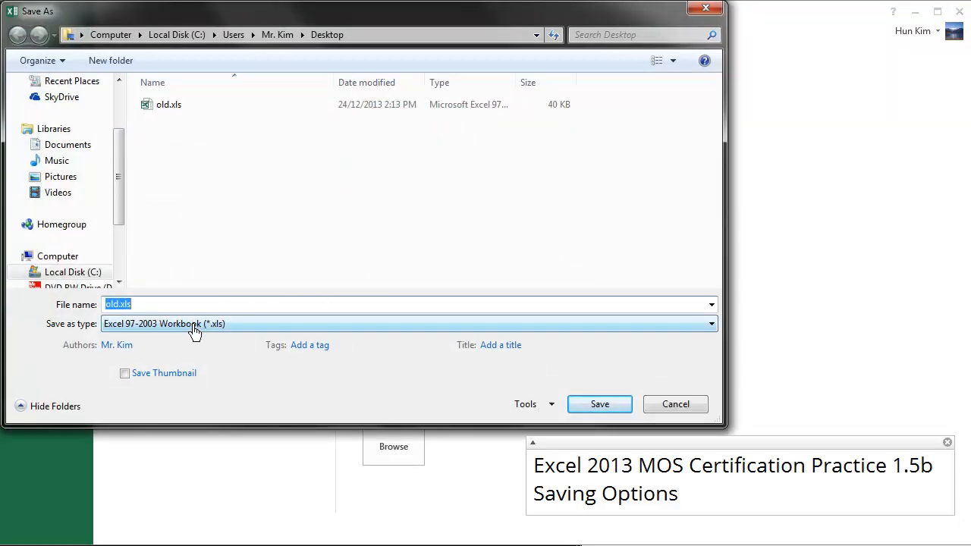
type("template")
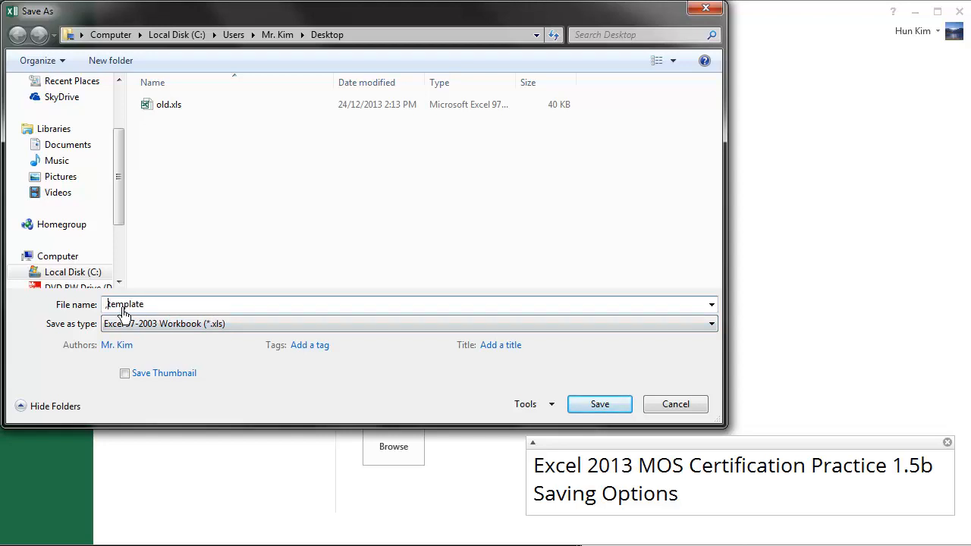
type("mytemplate")
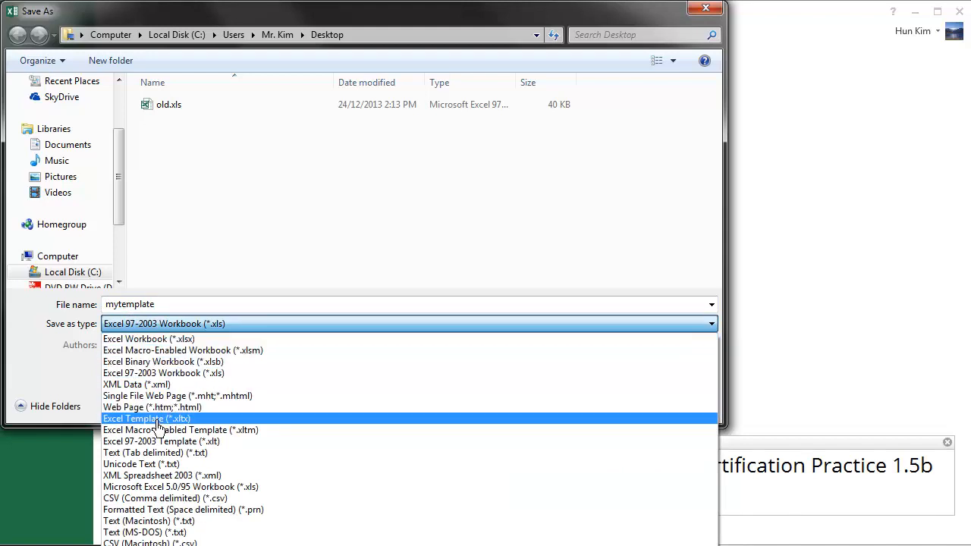
mouse_move(176, 431)
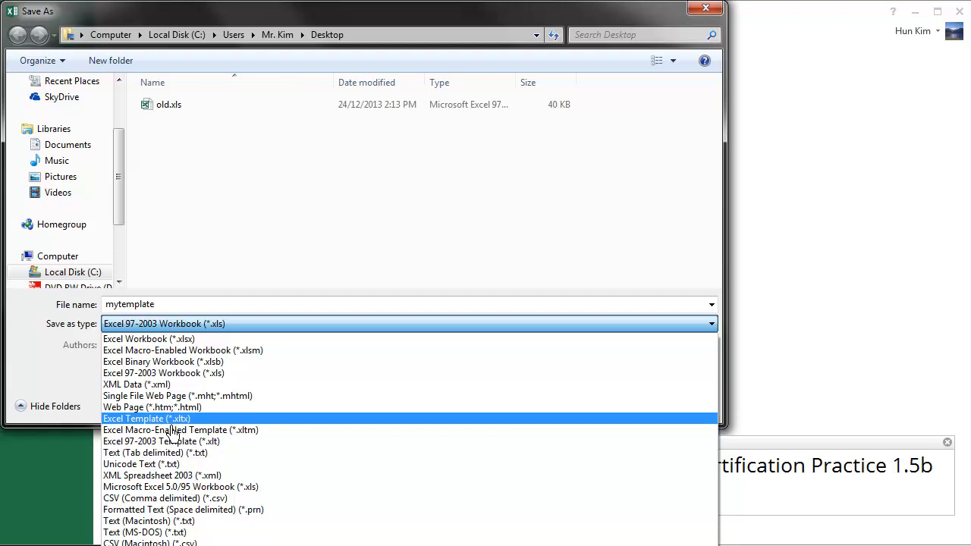
Step: Save as Excel Template mytemplate.xltx, accepting the warning about dropping the VB project
left_click(146, 419)
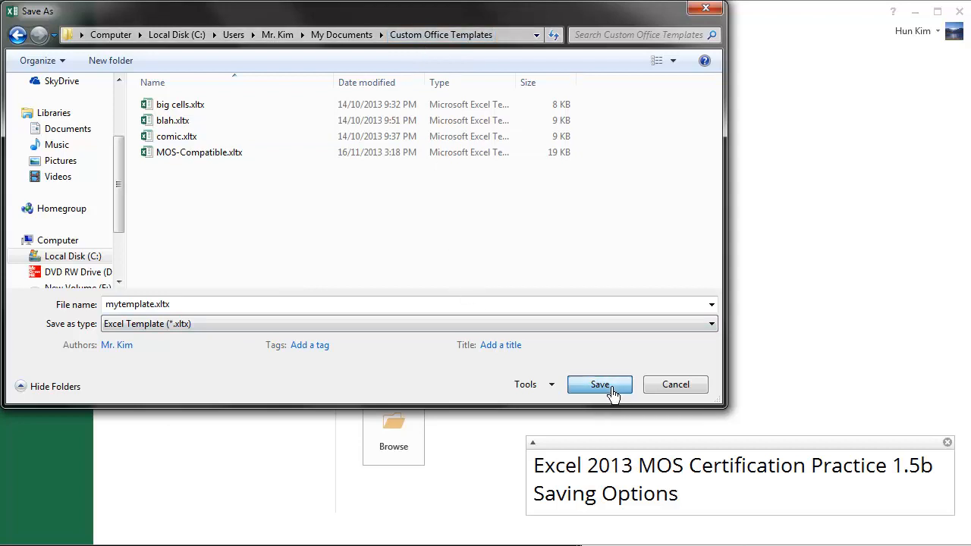
left_click(599, 384)
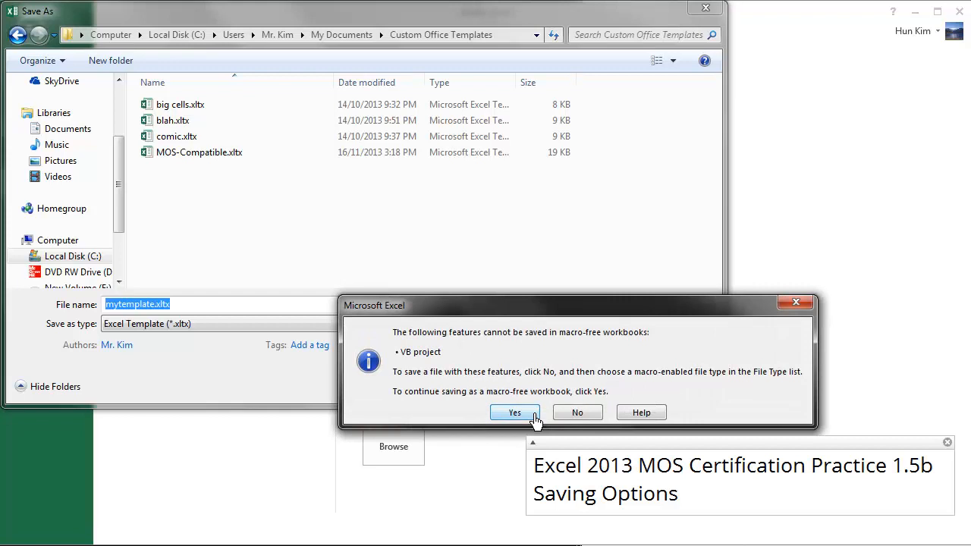
mouse_move(528, 416)
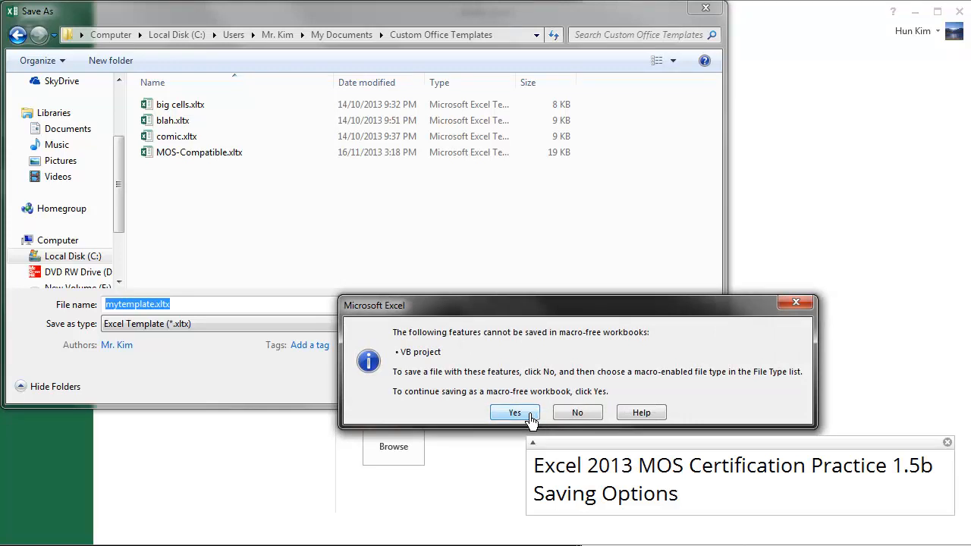
mouse_move(453, 392)
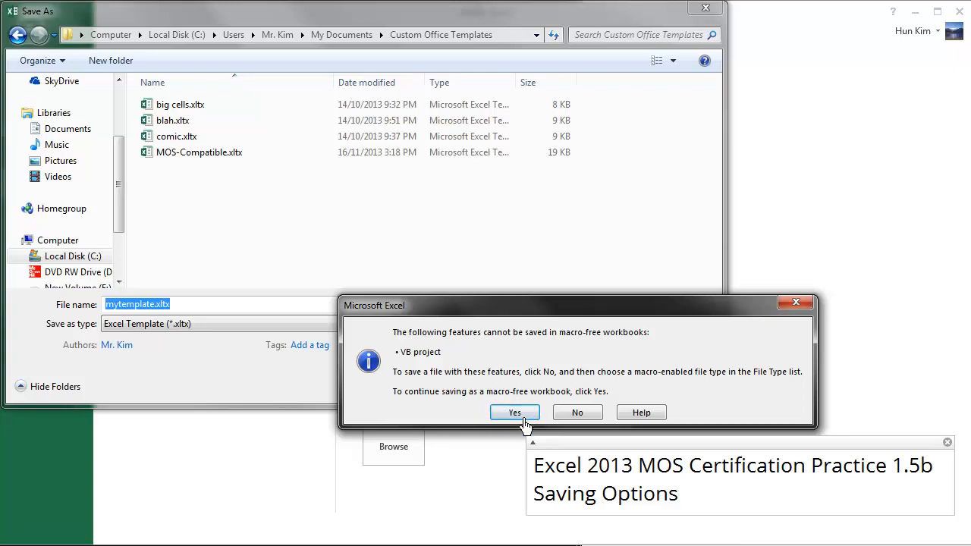
left_click(514, 413)
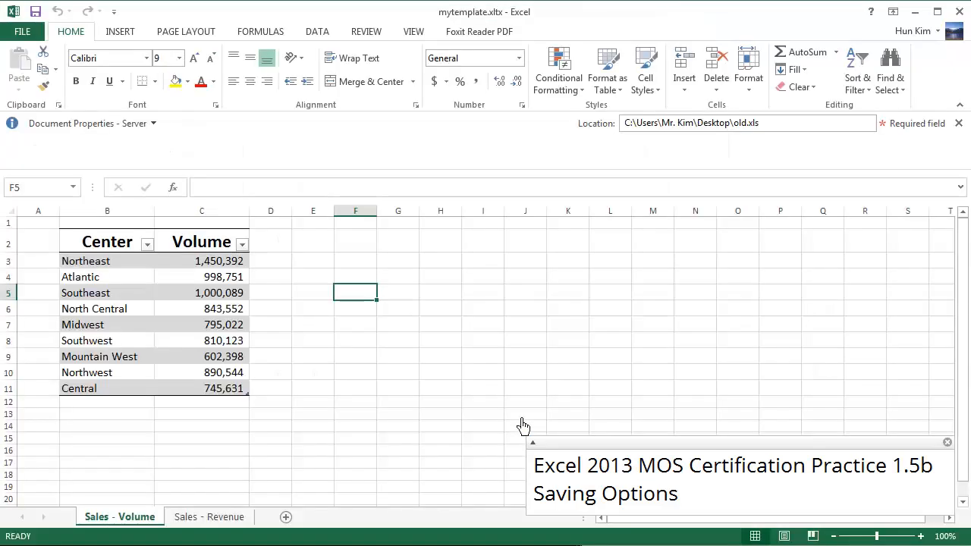
Step: Show the PERSONAL templates on the New page, where mytemplate now appears
left_click(42, 51)
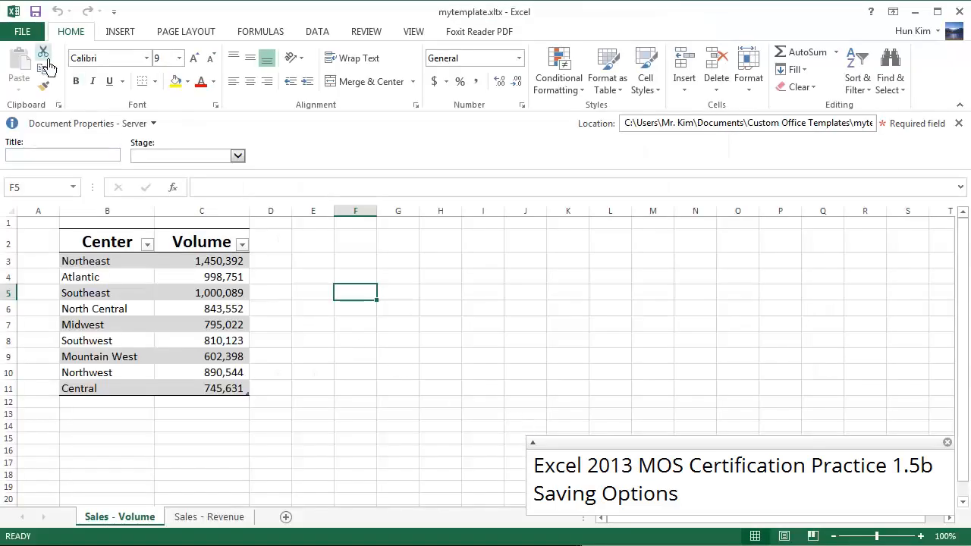
left_click(21, 31)
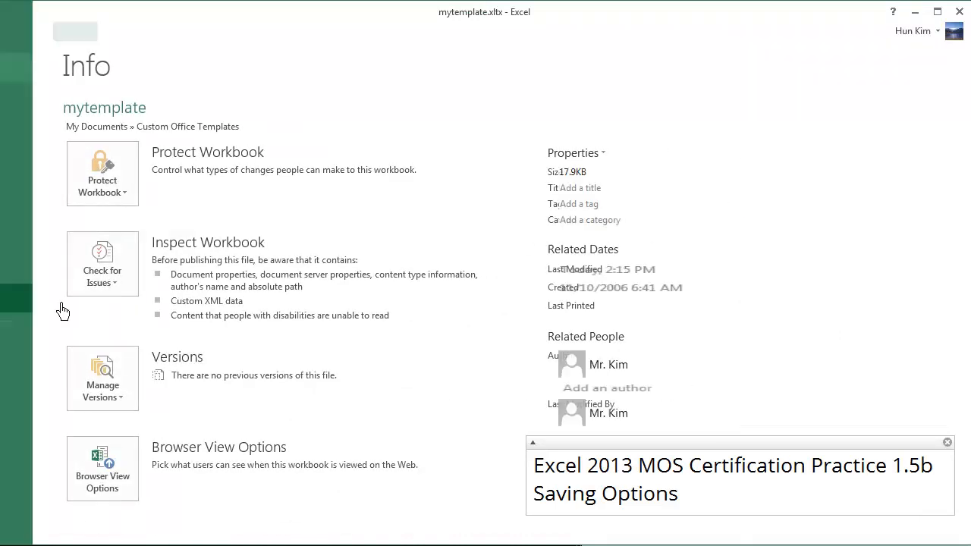
left_click(30, 125)
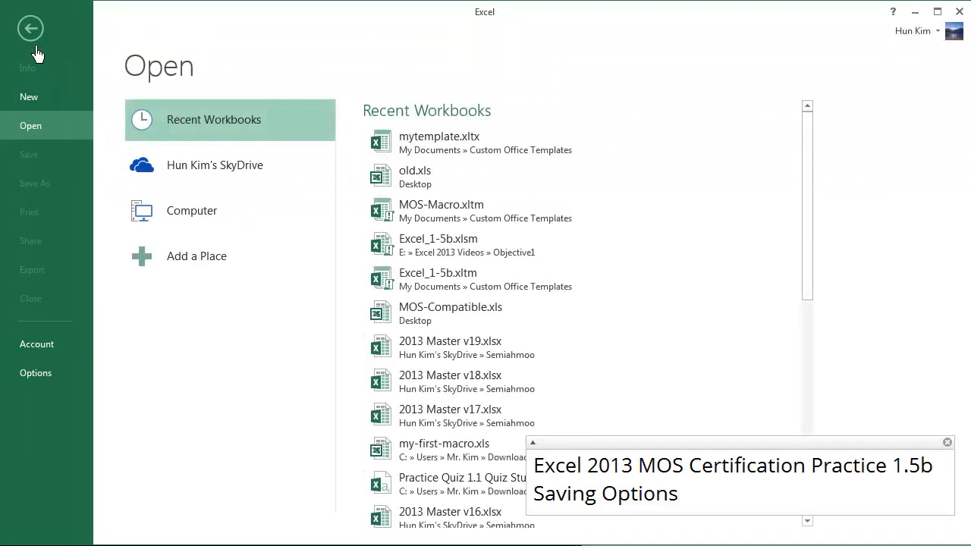
left_click(29, 97)
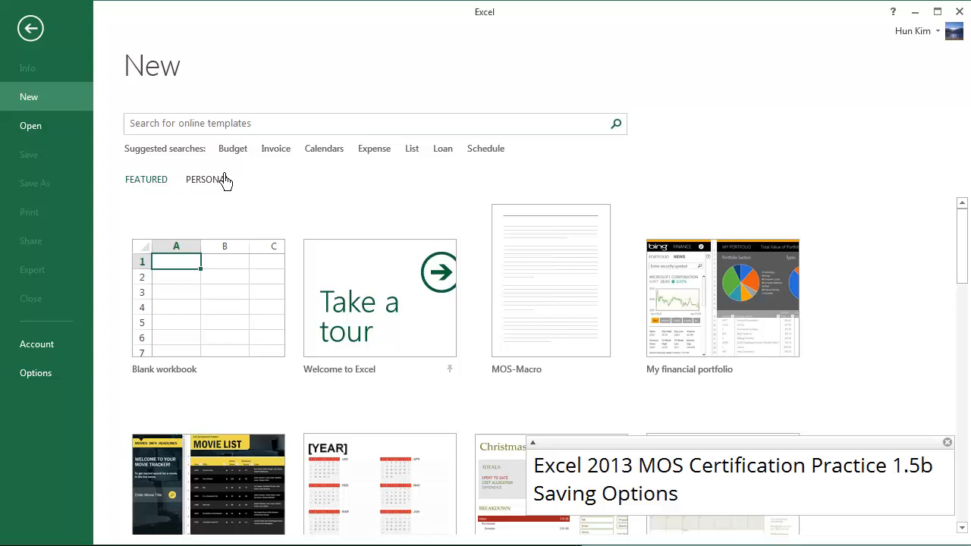
left_click(206, 179)
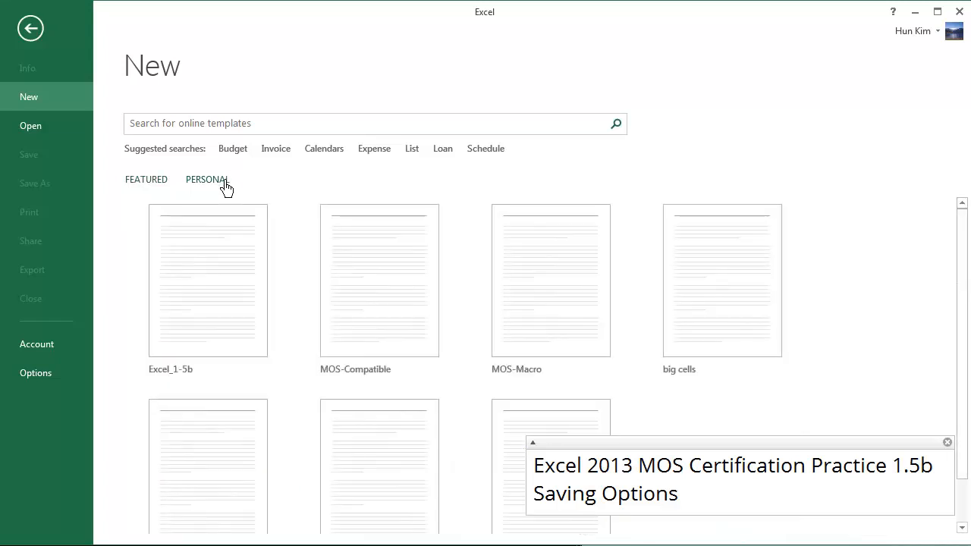
scroll("down", 3)
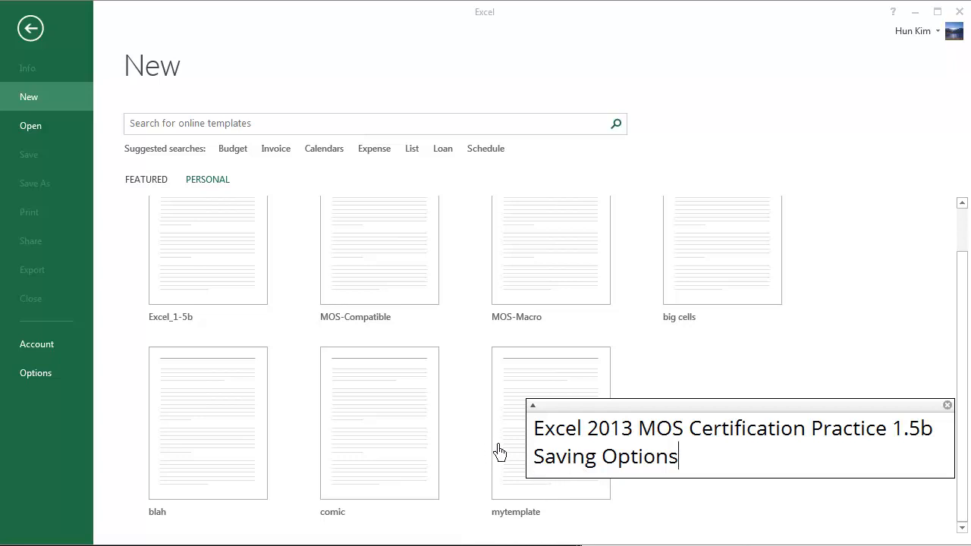
mouse_move(522, 484)
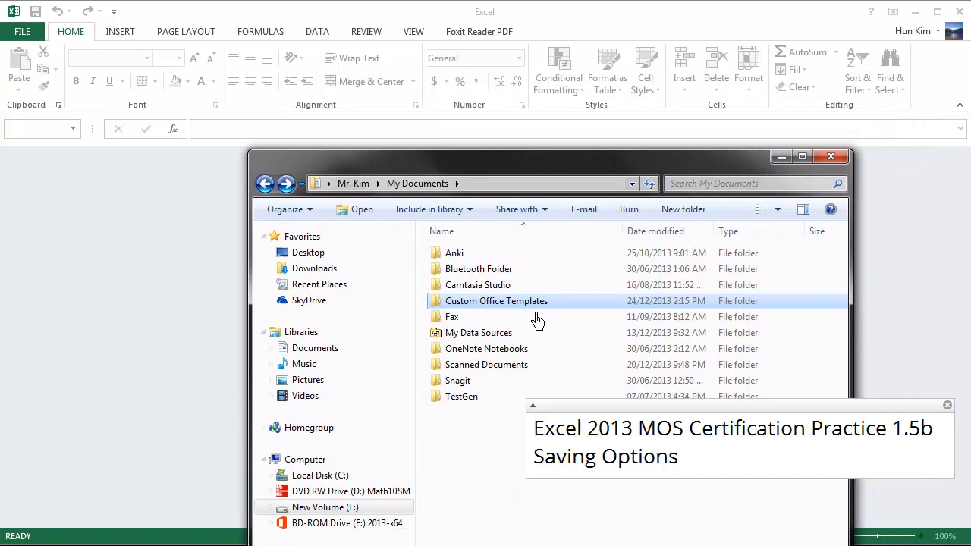
mouse_move(531, 303)
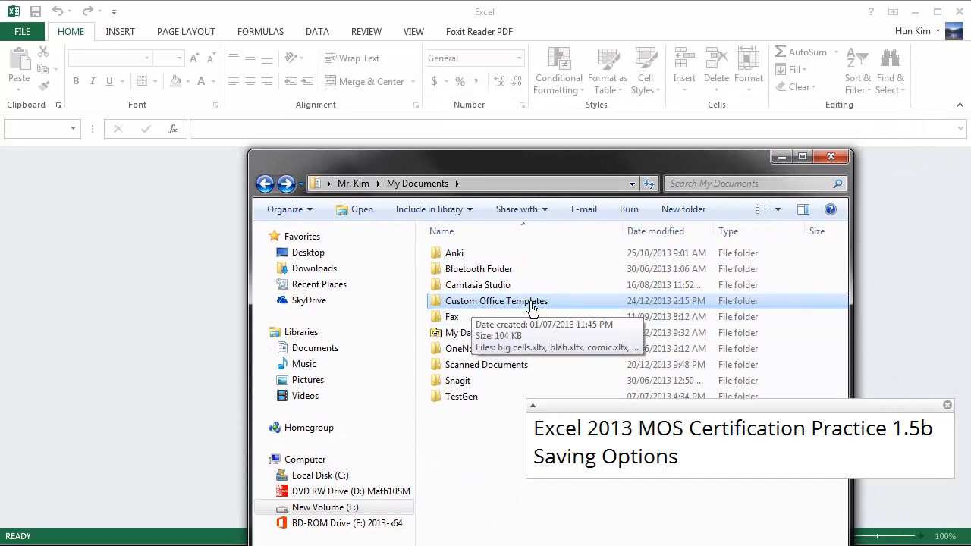
Step: In Custom Office Templates, delete the six templates other than mytemplate.xltx to the Recycle Bin
double_click(496, 300)
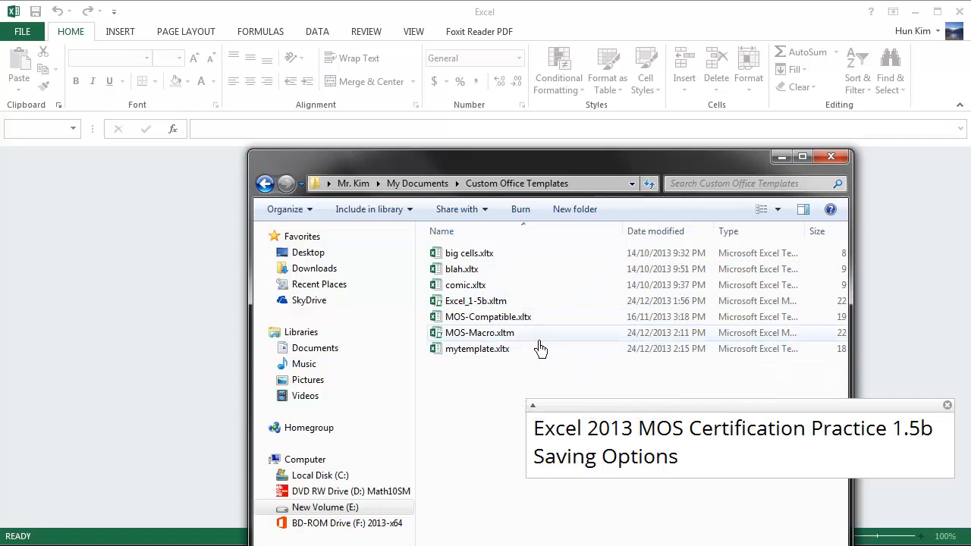
left_click(470, 252)
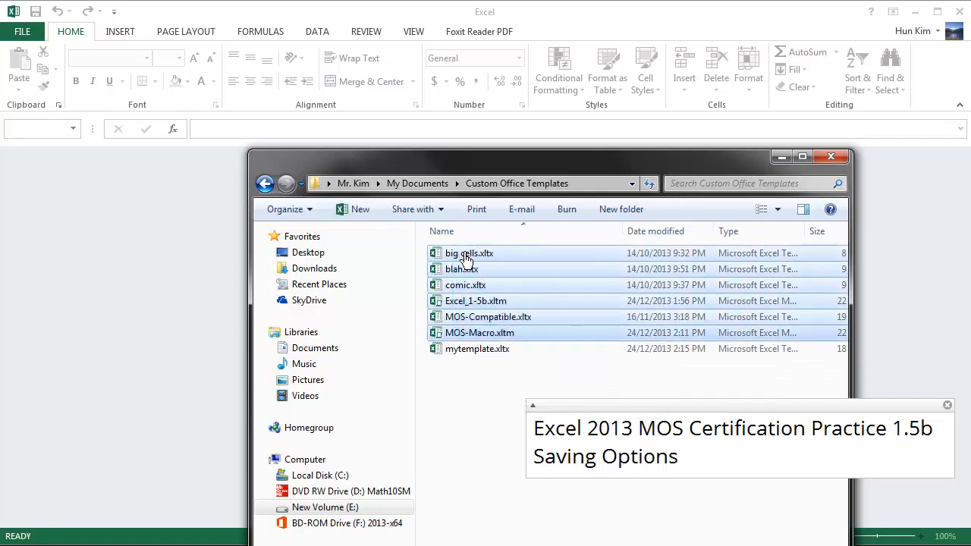
mouse_move(493, 357)
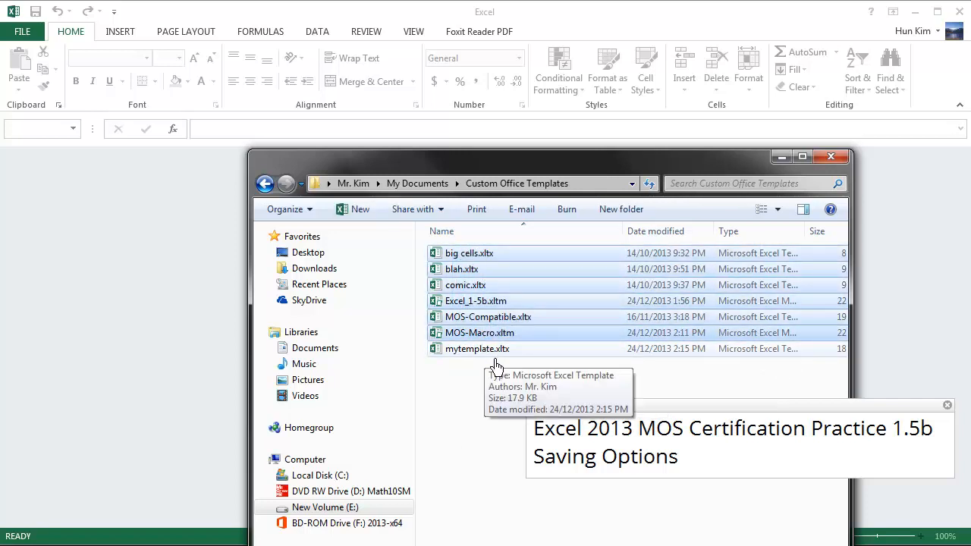
key("Delete")
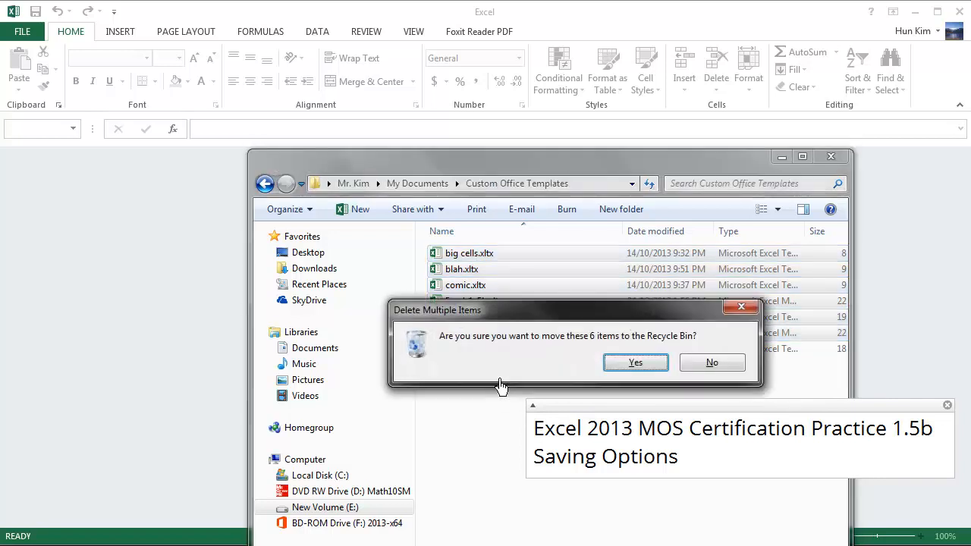
left_click(634, 361)
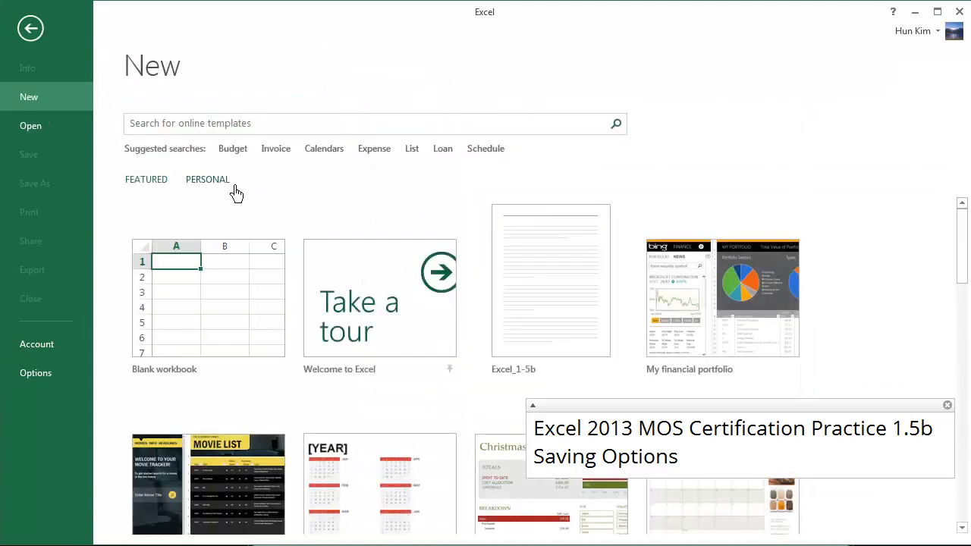
Step: Refresh the PERSONAL templates list, which now shows only mytemplate
left_click(207, 179)
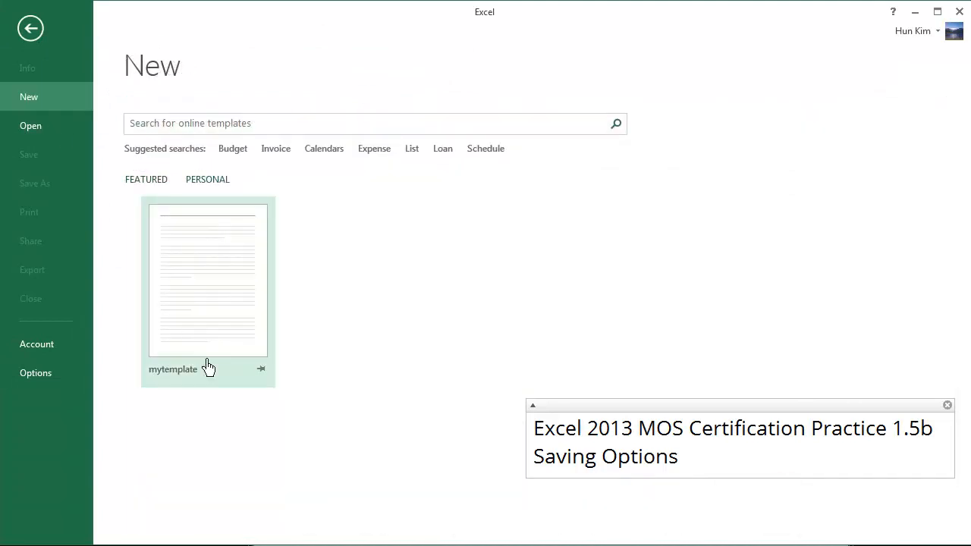
mouse_move(385, 393)
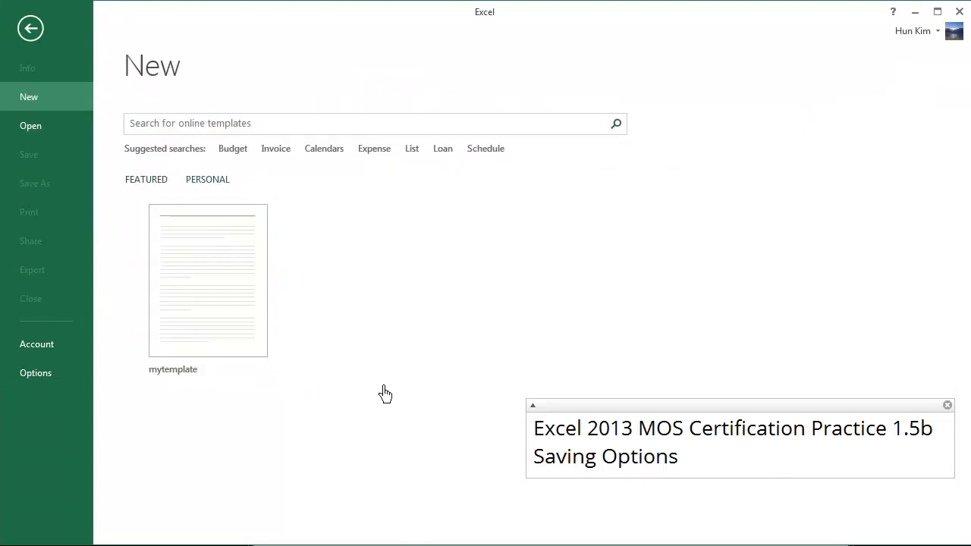
mouse_move(216, 286)
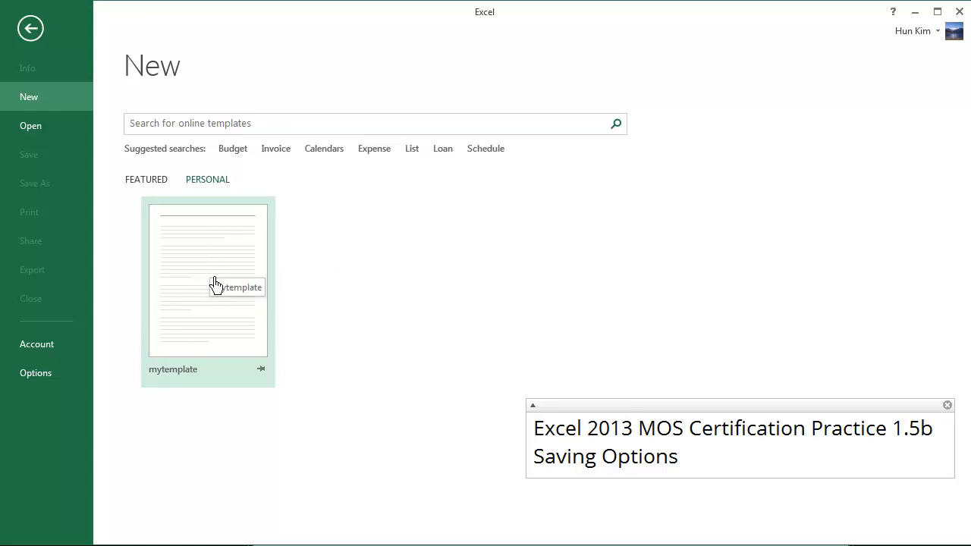